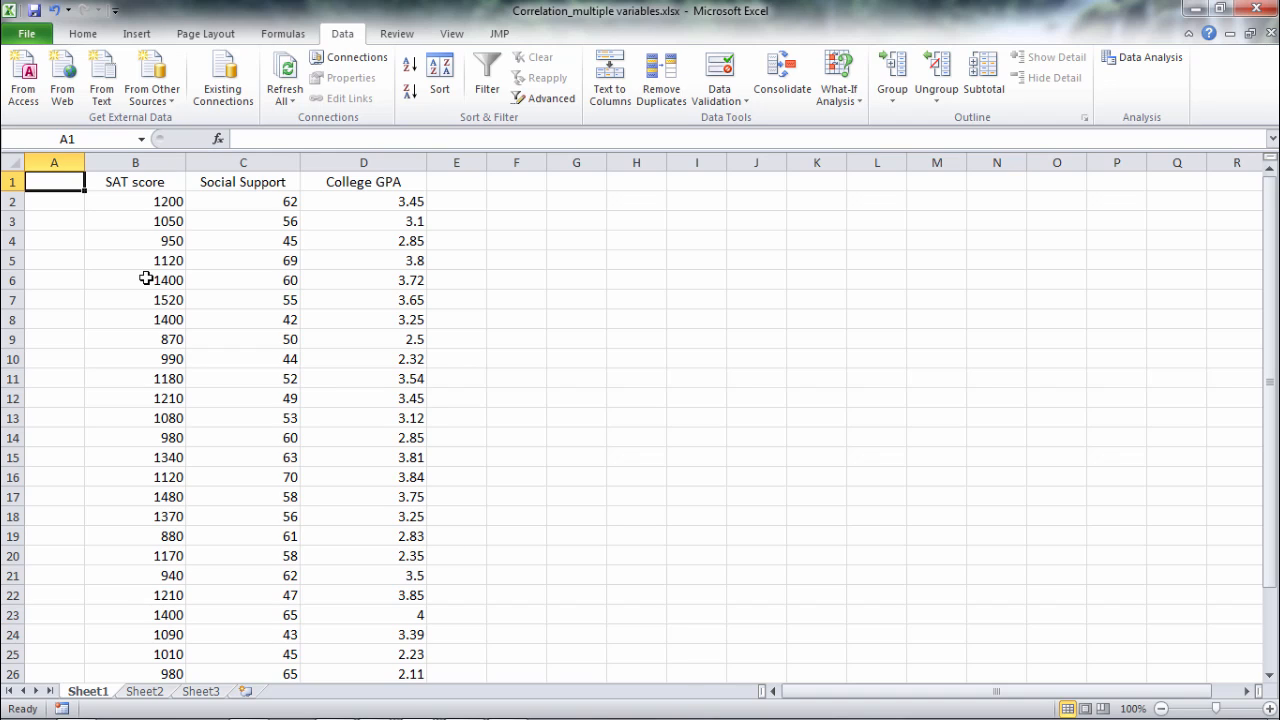
mouse_move(160, 190)
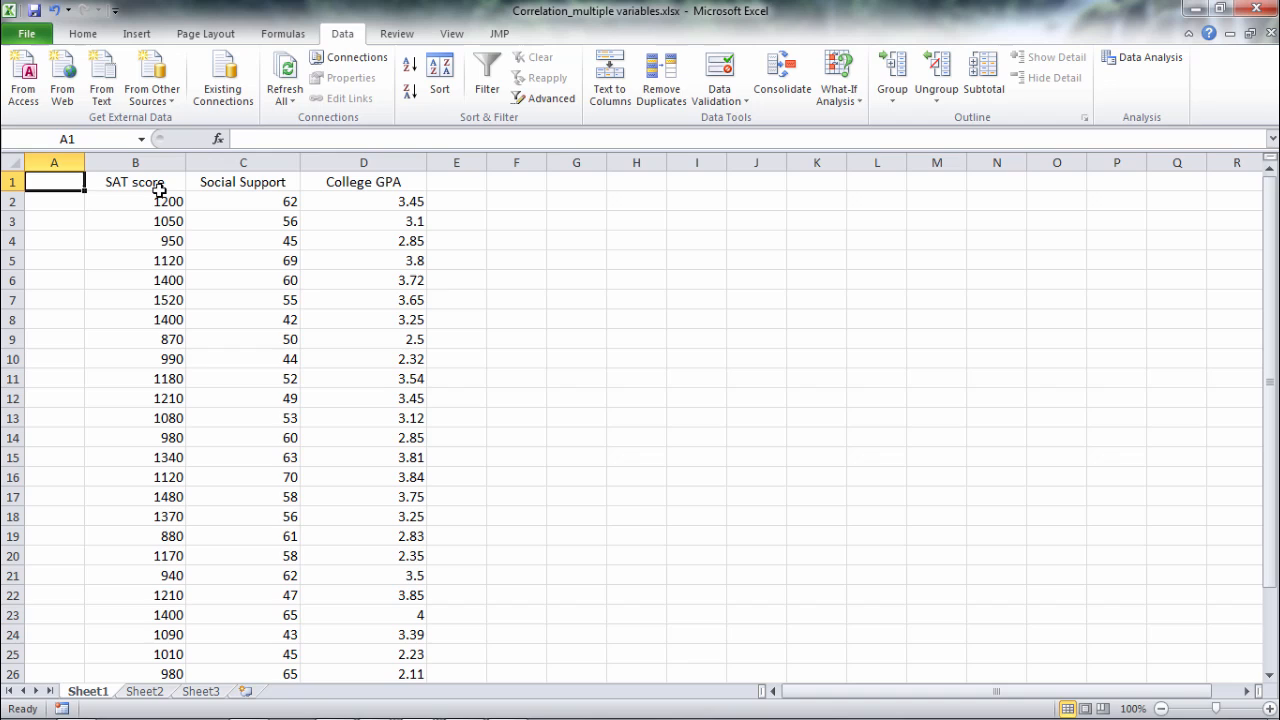
- Review the SAT score, Social Support and College GPA column headings in the data
left_click(136, 180)
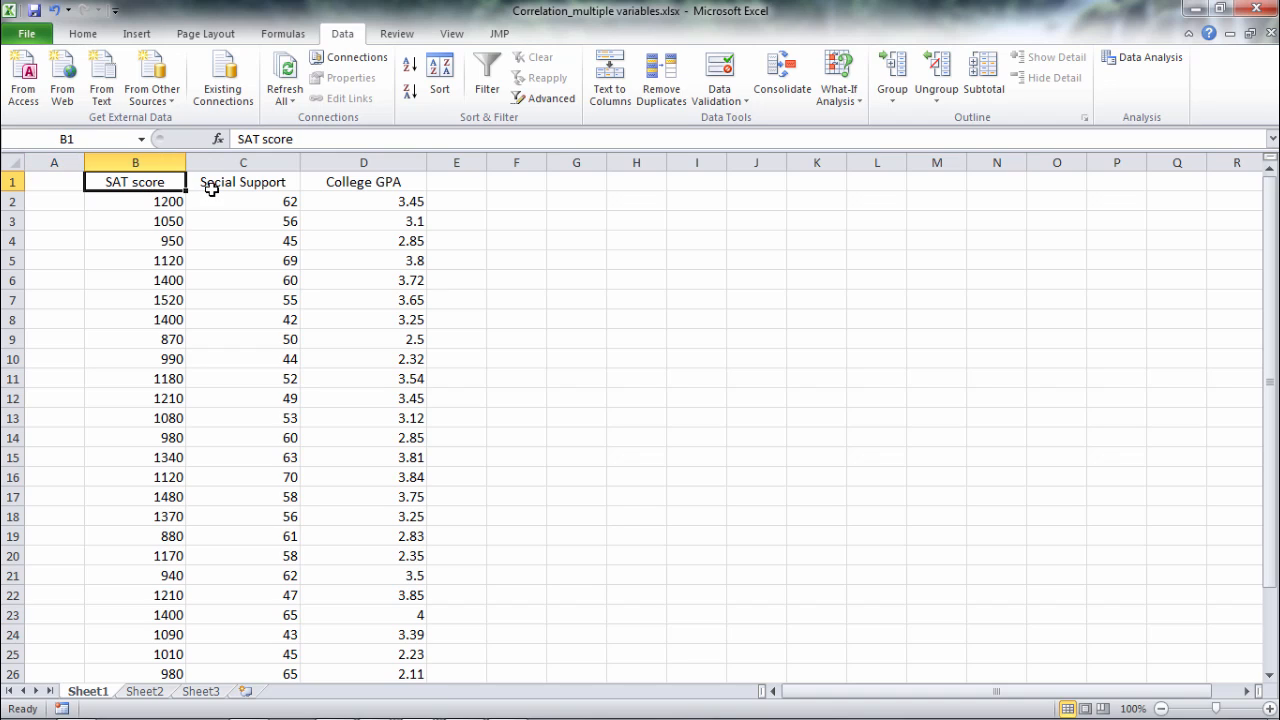
left_click(244, 180)
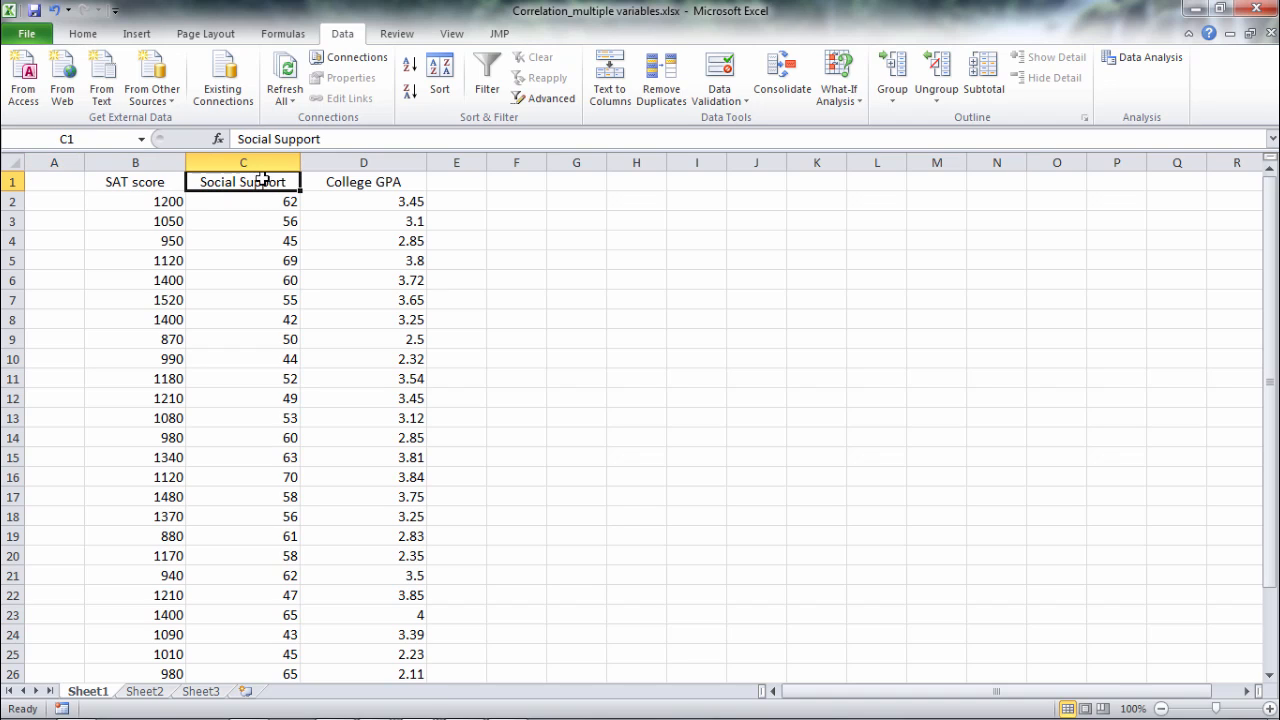
left_click(364, 180)
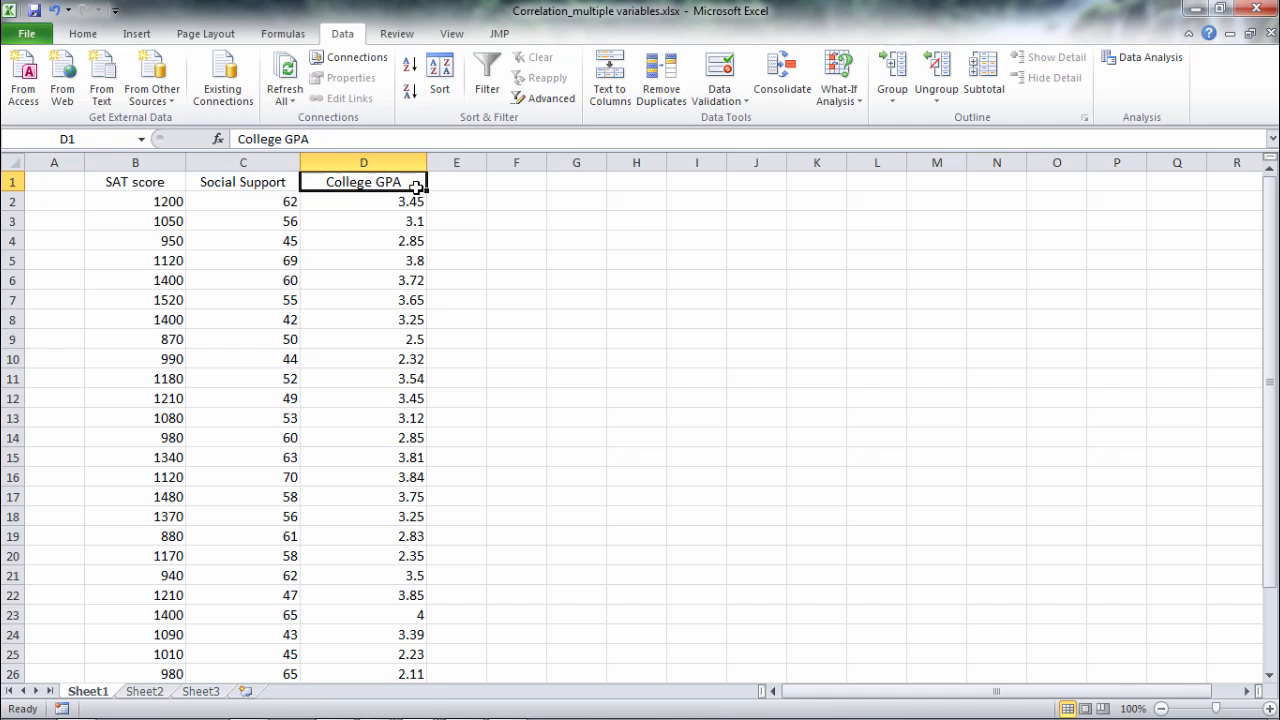
left_click(136, 180)
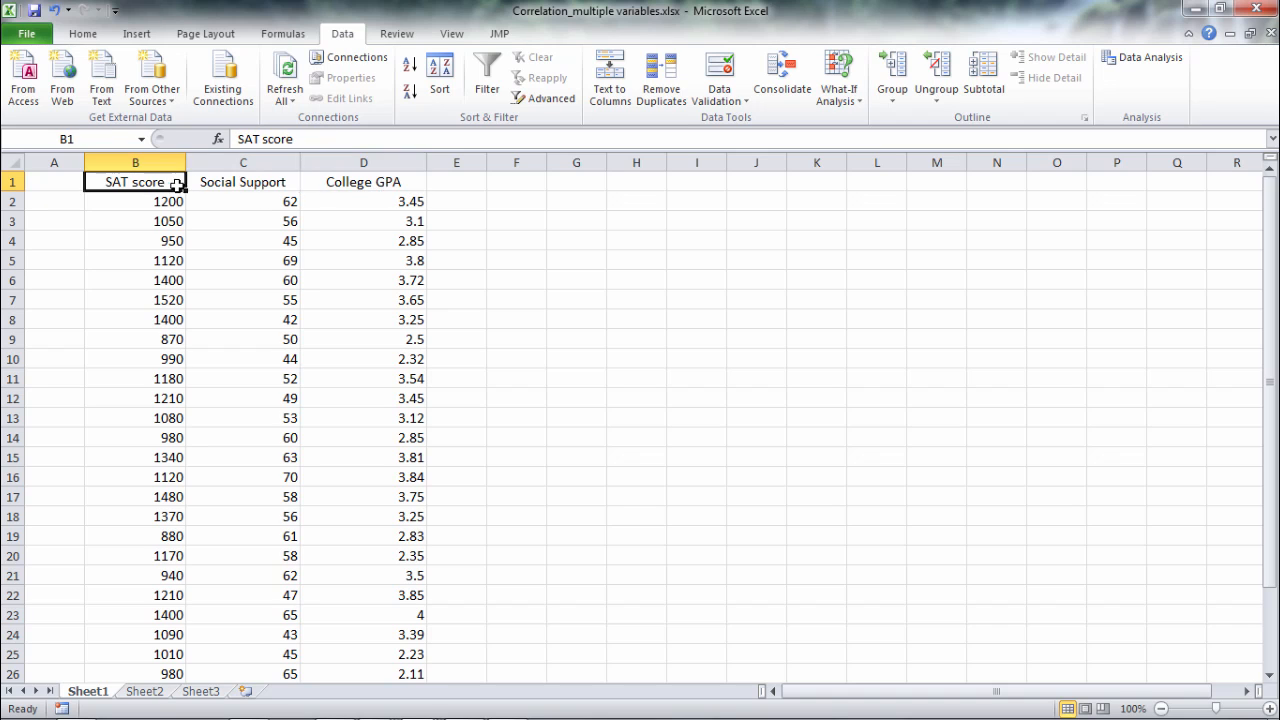
left_click(456, 240)
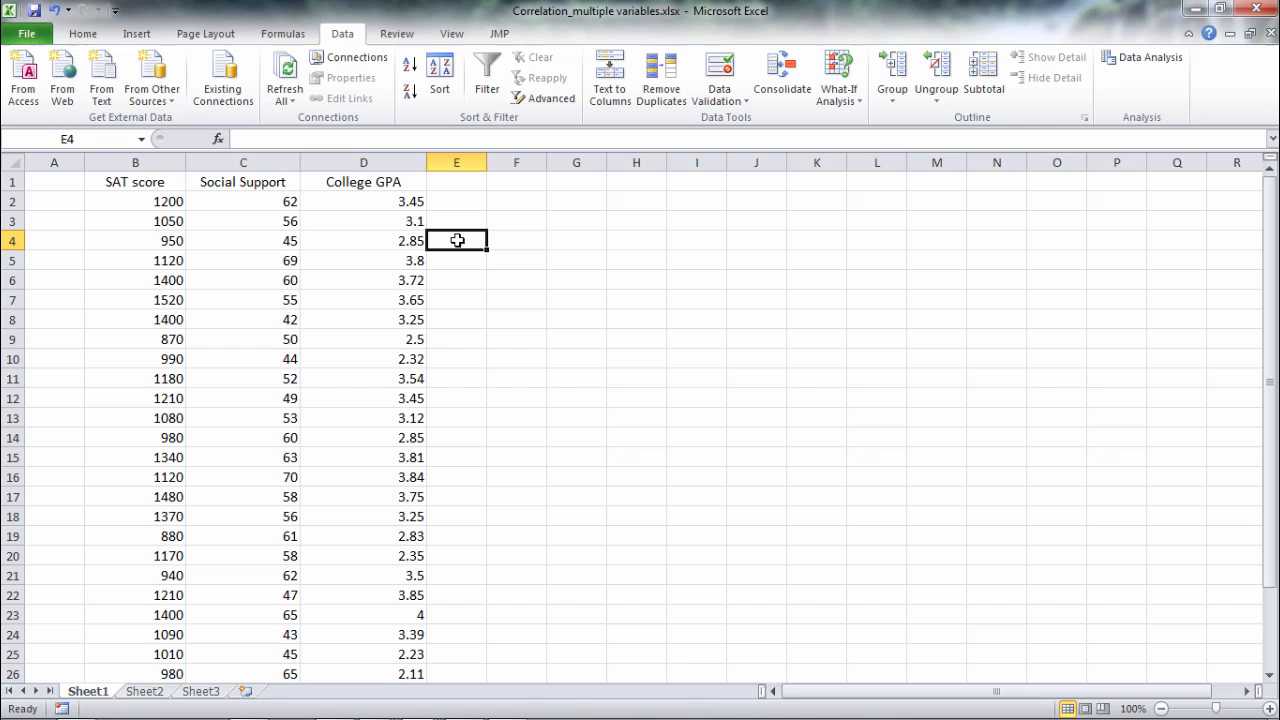
mouse_move(330, 222)
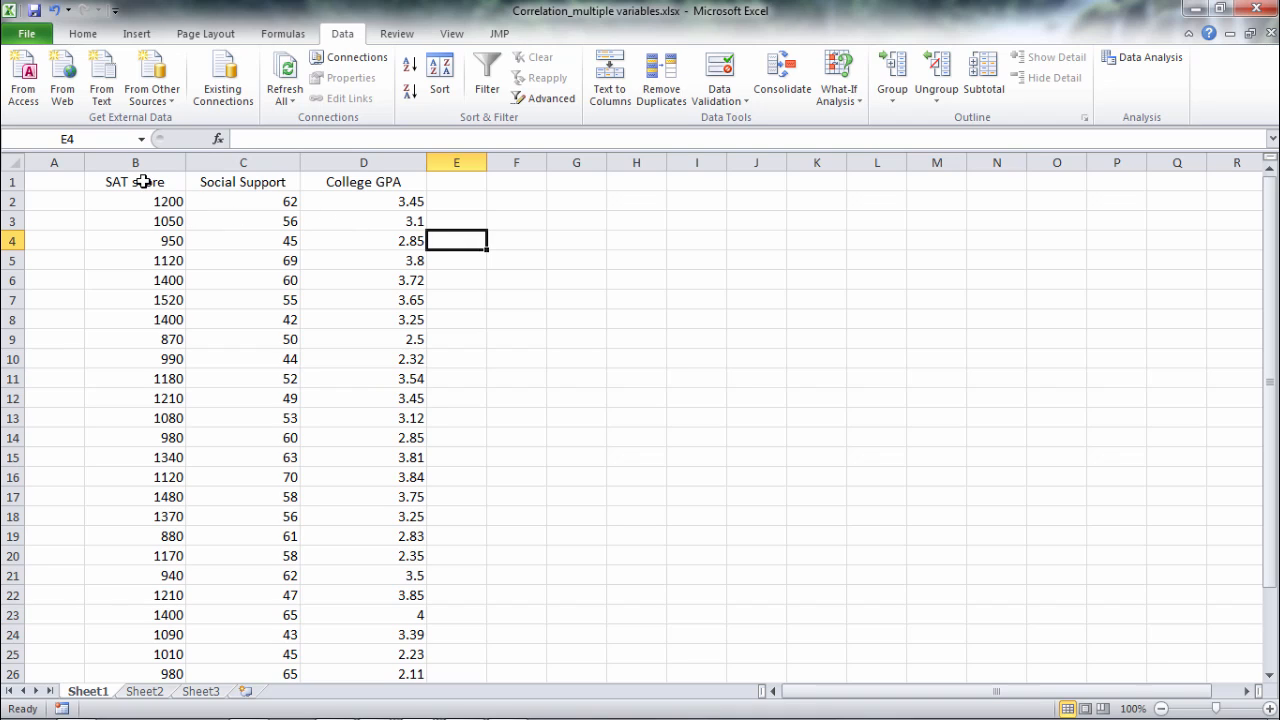
- Highlight the three variable headings together, then deselect away from the data
left_click_drag(136, 180, 244, 180)
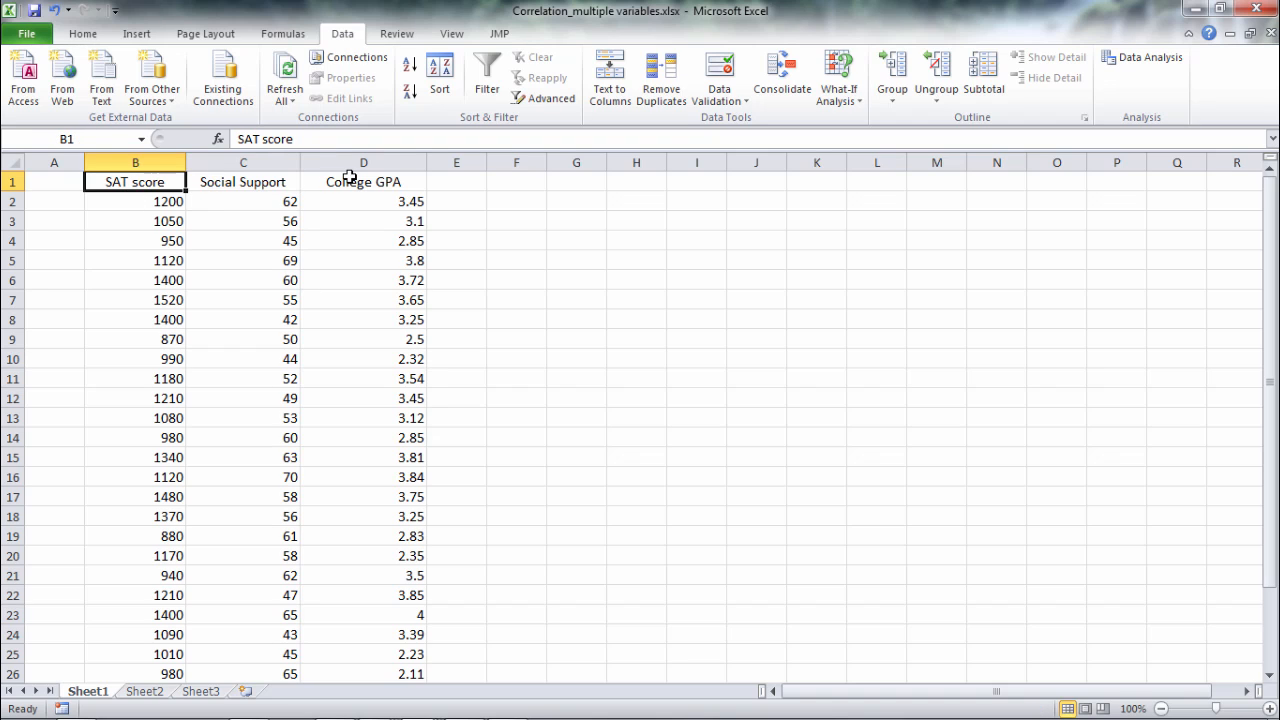
left_click(364, 180)
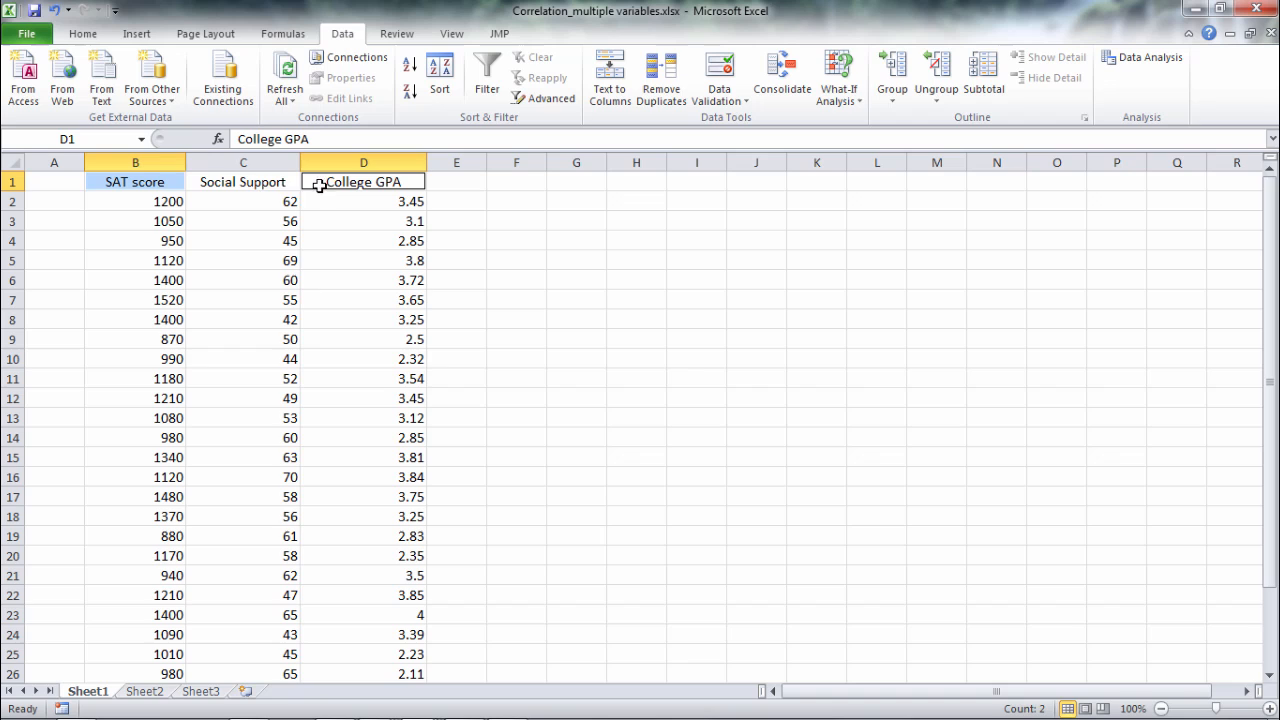
left_click(242, 180)
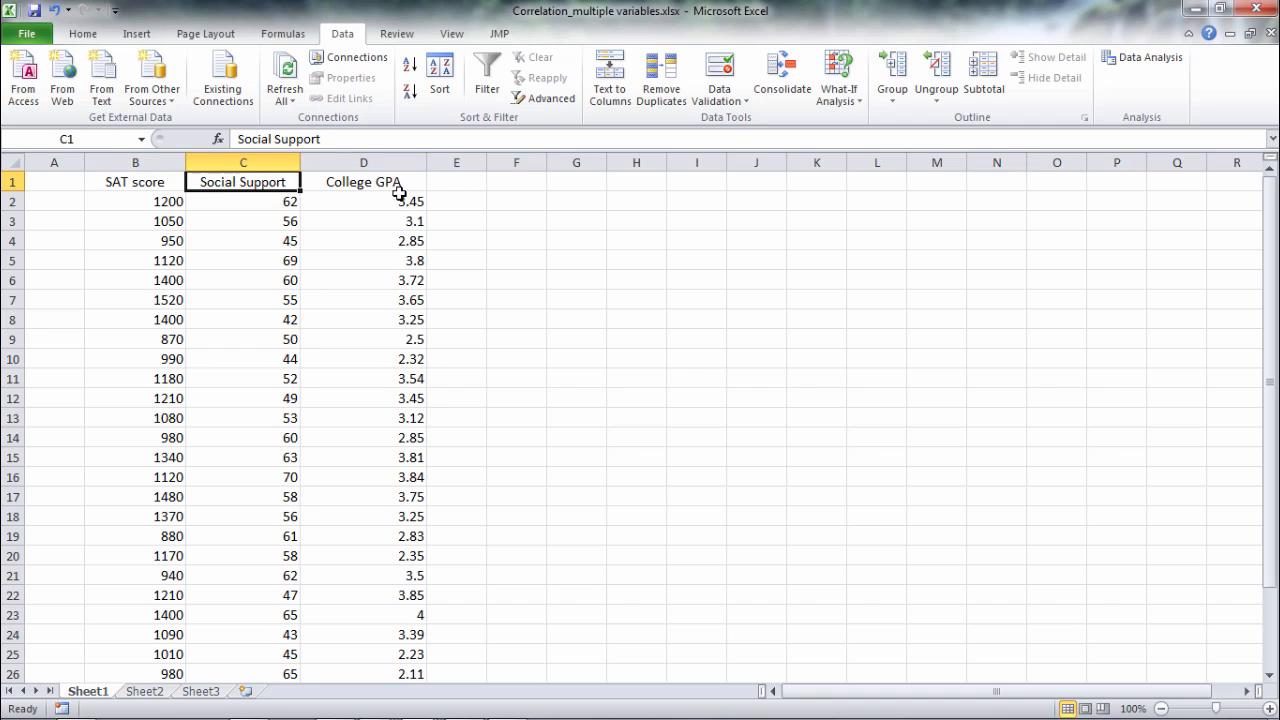
left_click(364, 180)
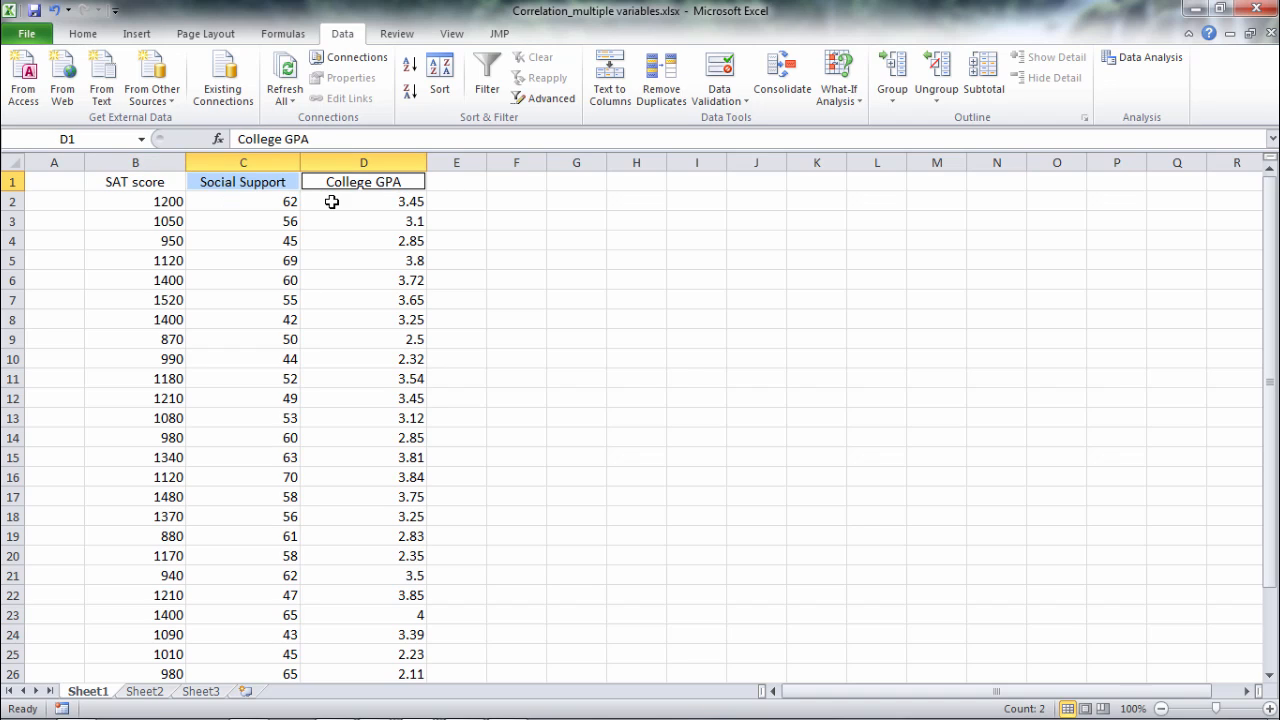
mouse_move(552, 240)
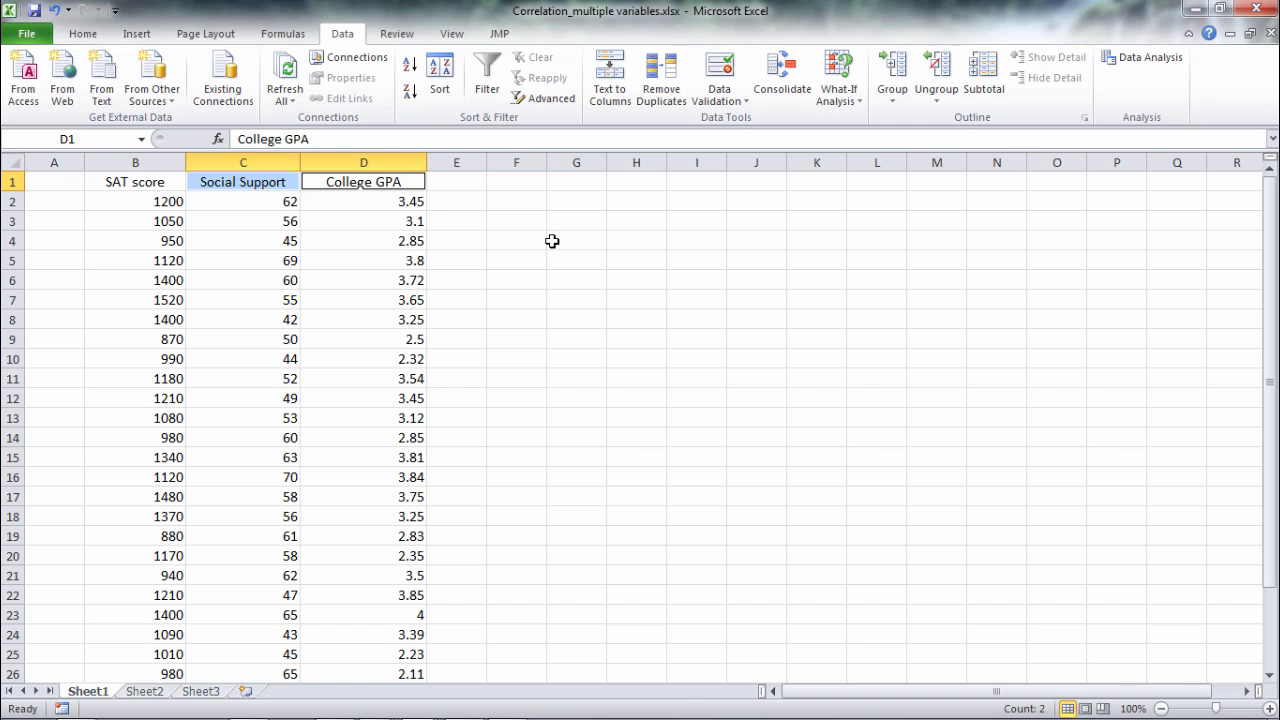
left_click(82, 32)
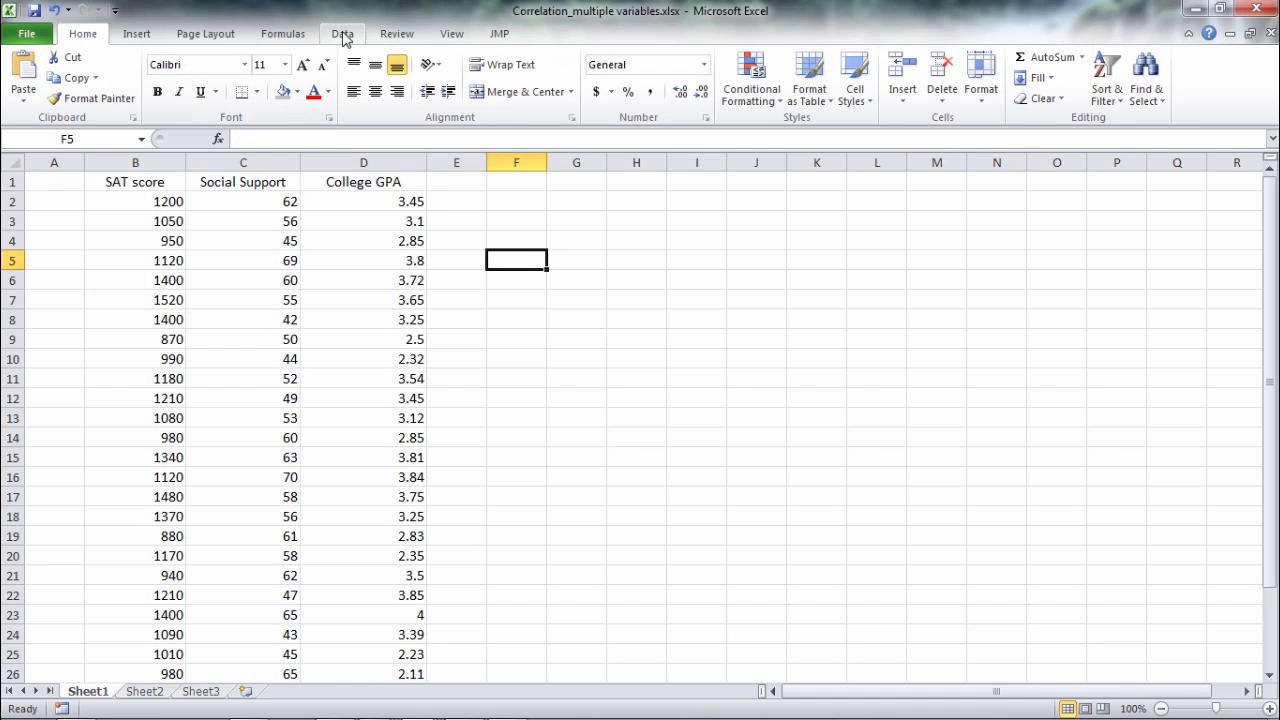
- Bring up the Data Analysis tool list and choose Correlation as the analysis
left_click(342, 32)
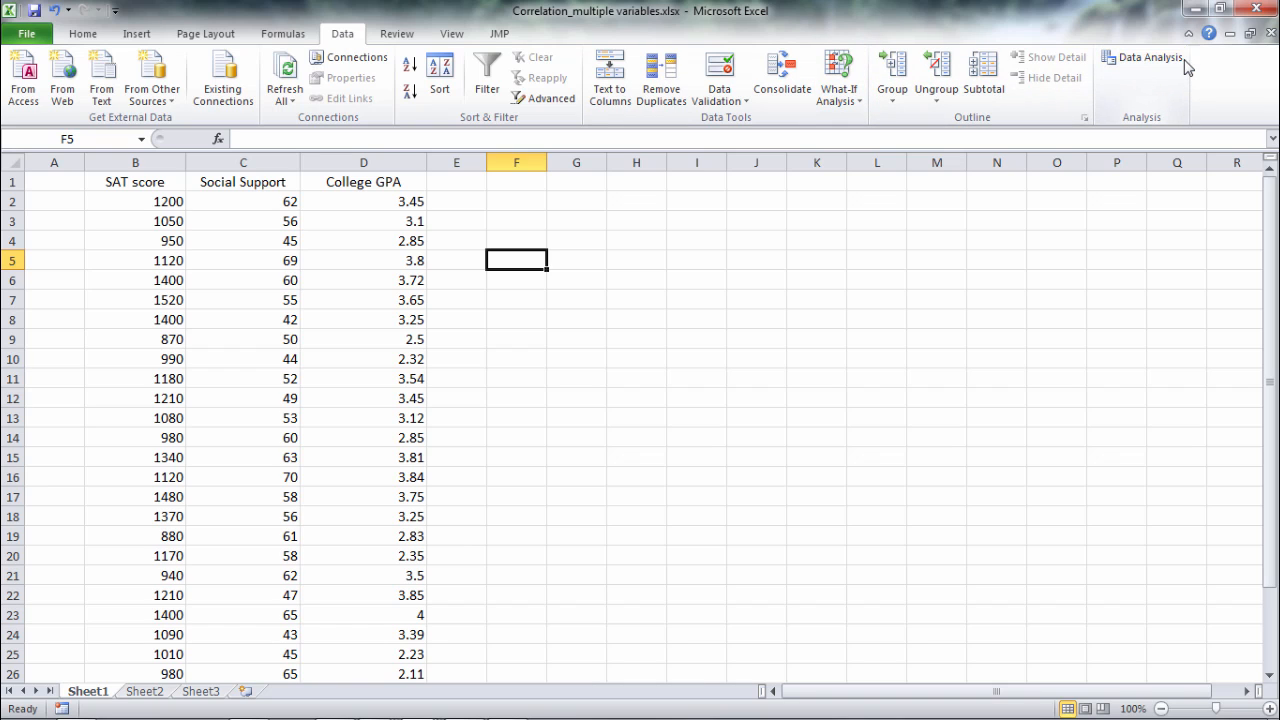
left_click(1148, 56)
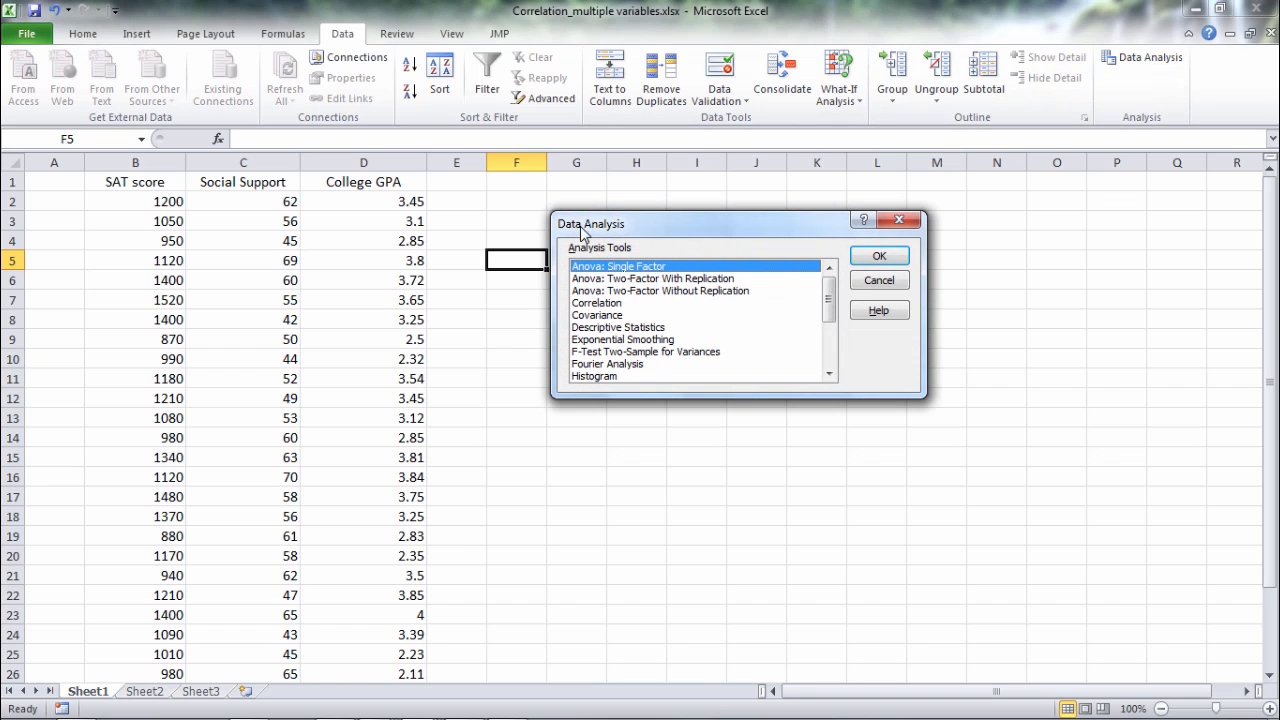
mouse_move(636, 304)
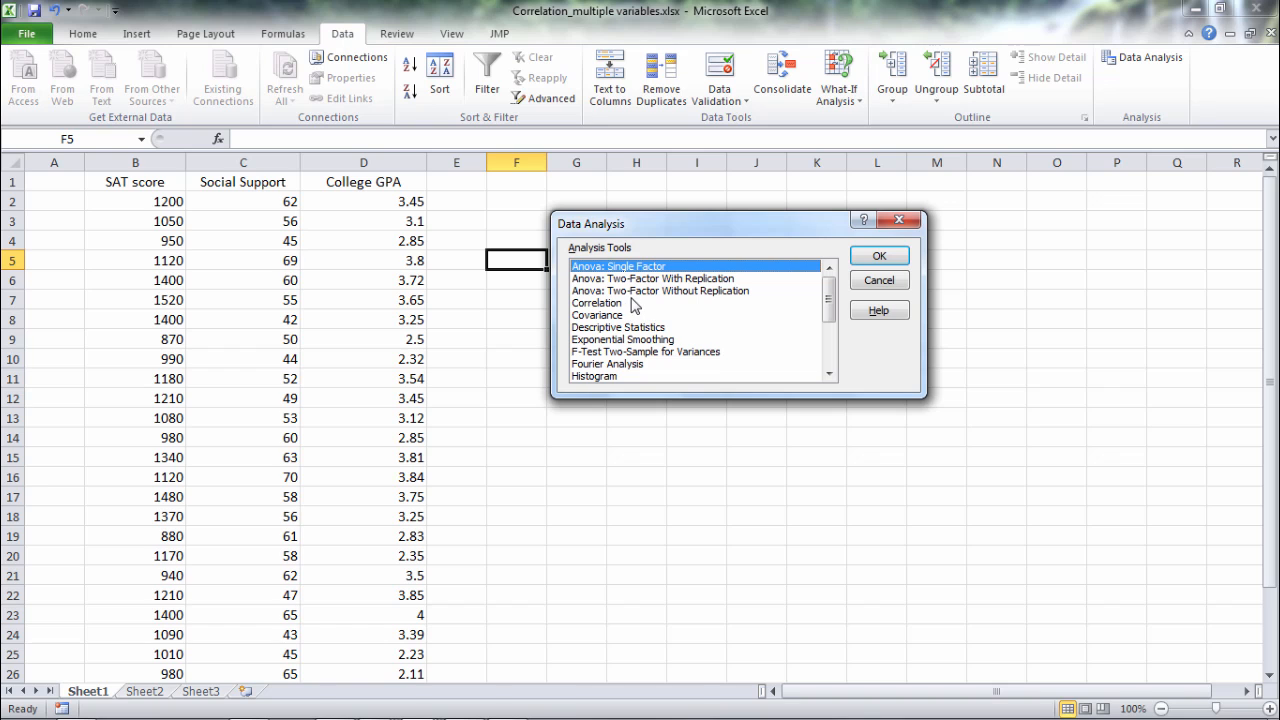
left_click(596, 304)
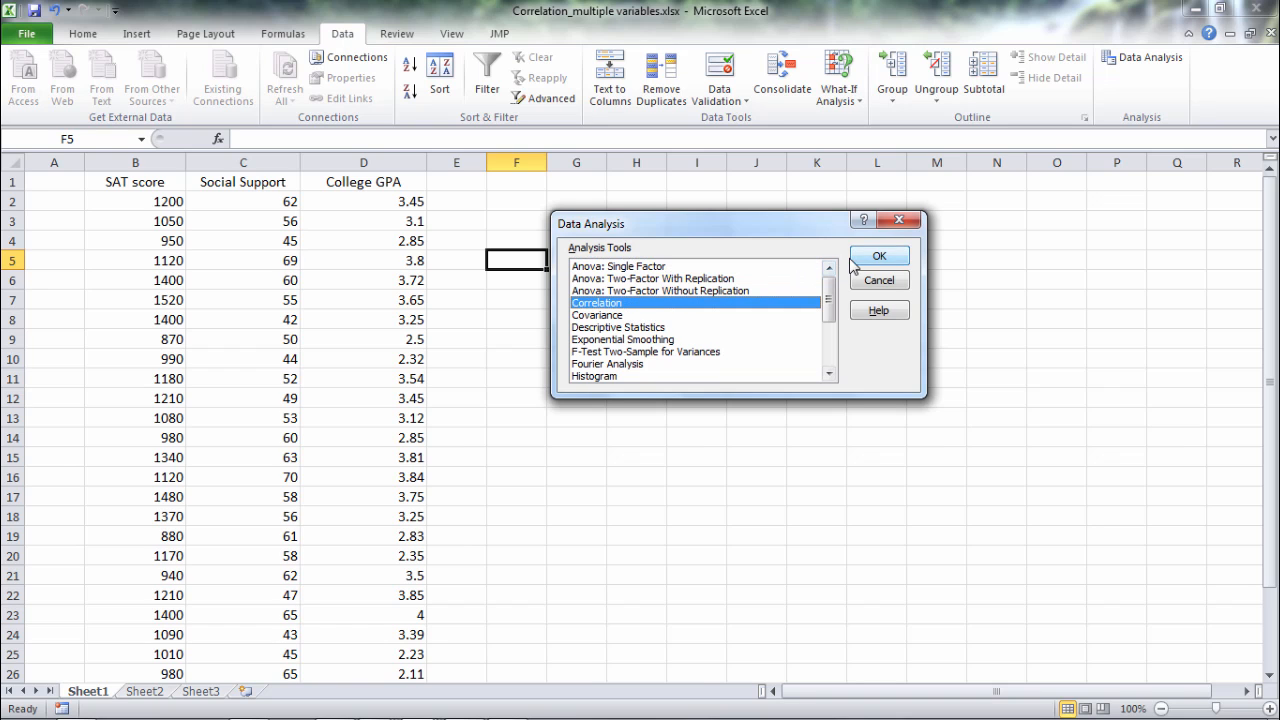
- Set the correlation Input Range to all three columns with headings, $B$1:$D$31
left_click(878, 256)
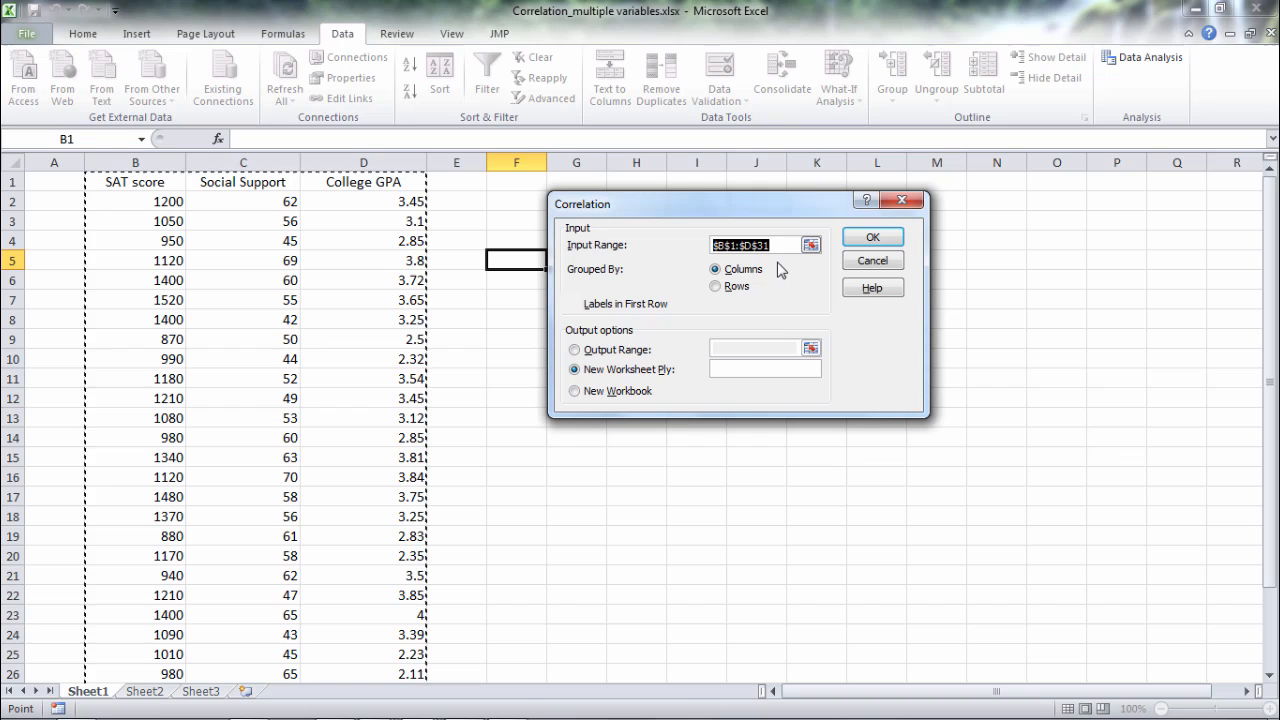
mouse_move(684, 280)
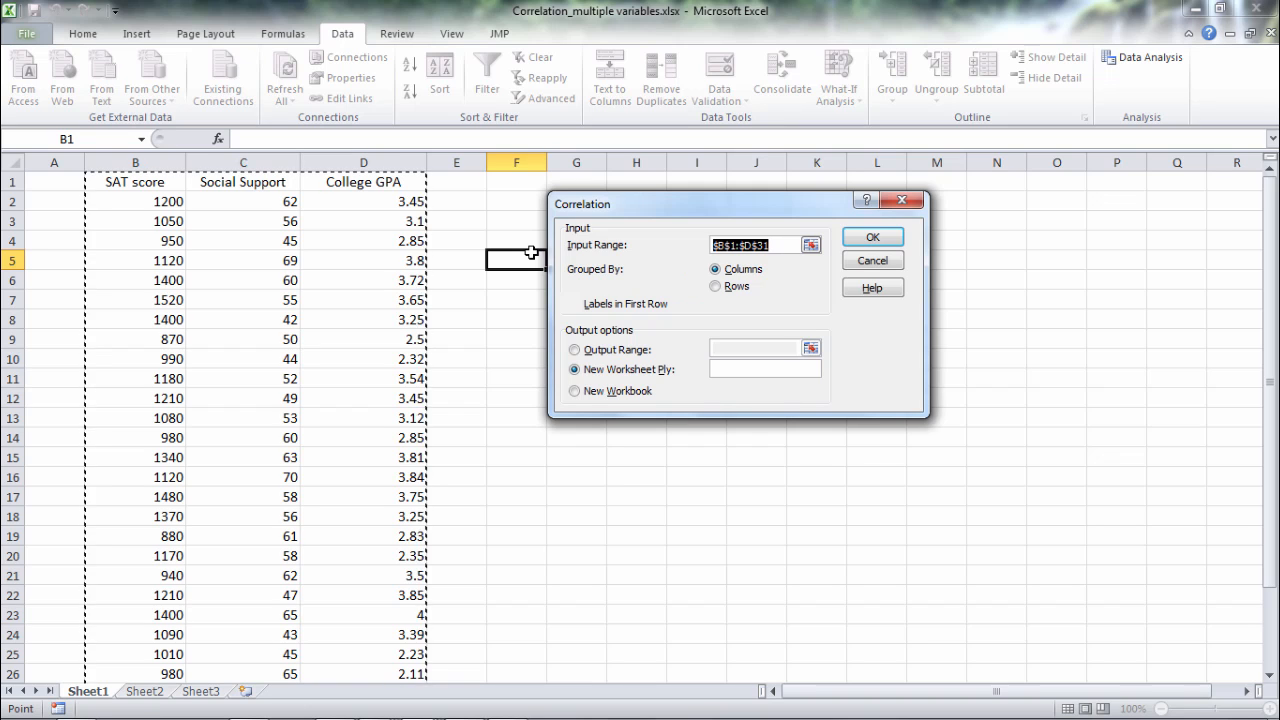
left_click(136, 200)
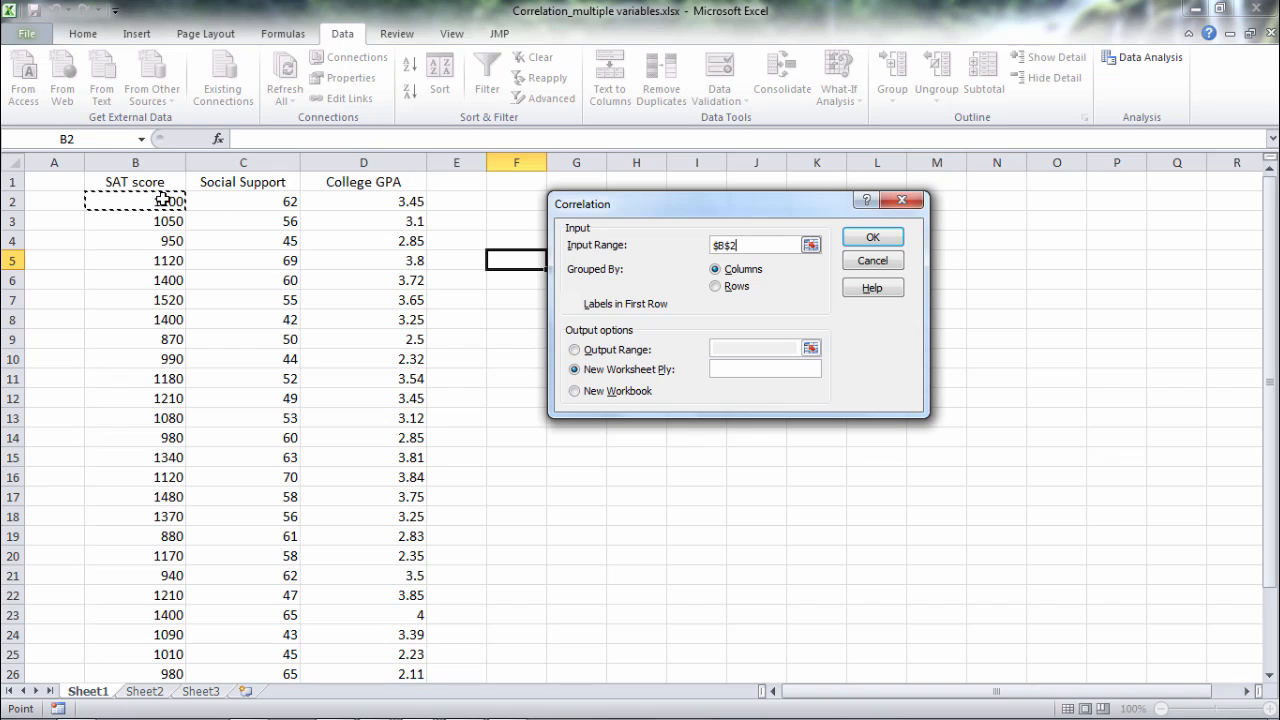
left_click_drag(136, 180, 136, 220)
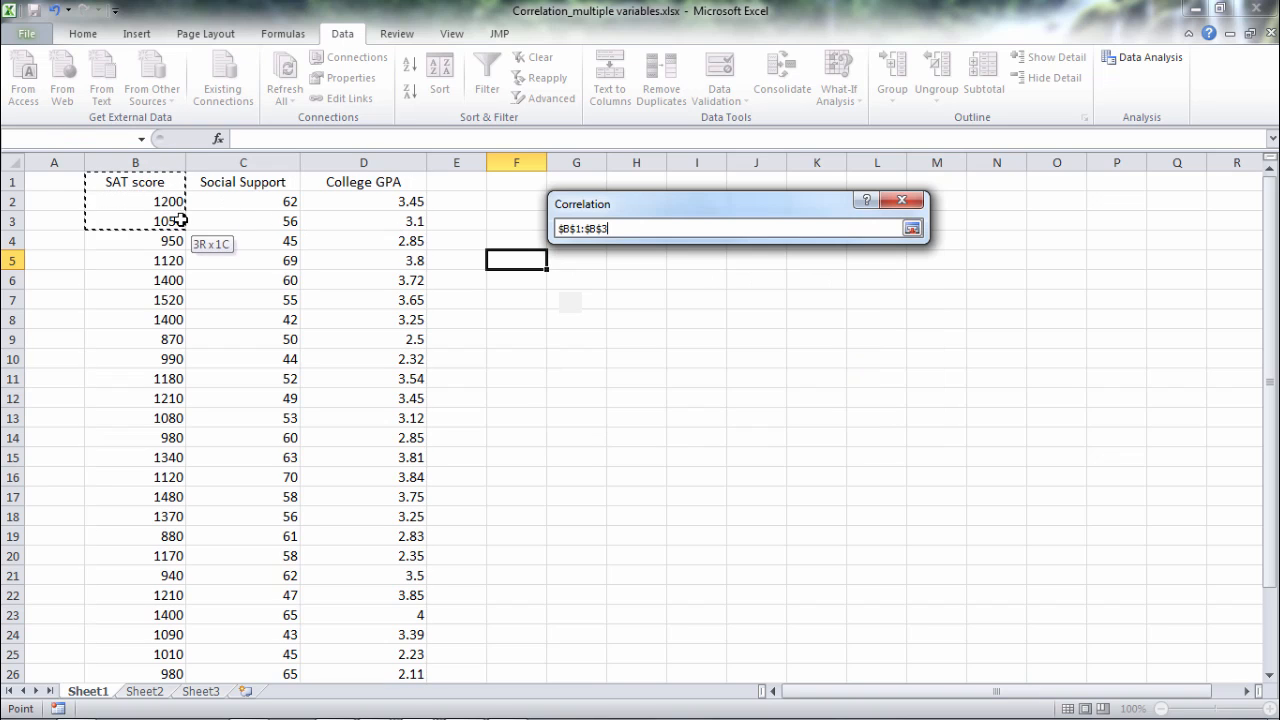
left_click_drag(136, 180, 420, 674)
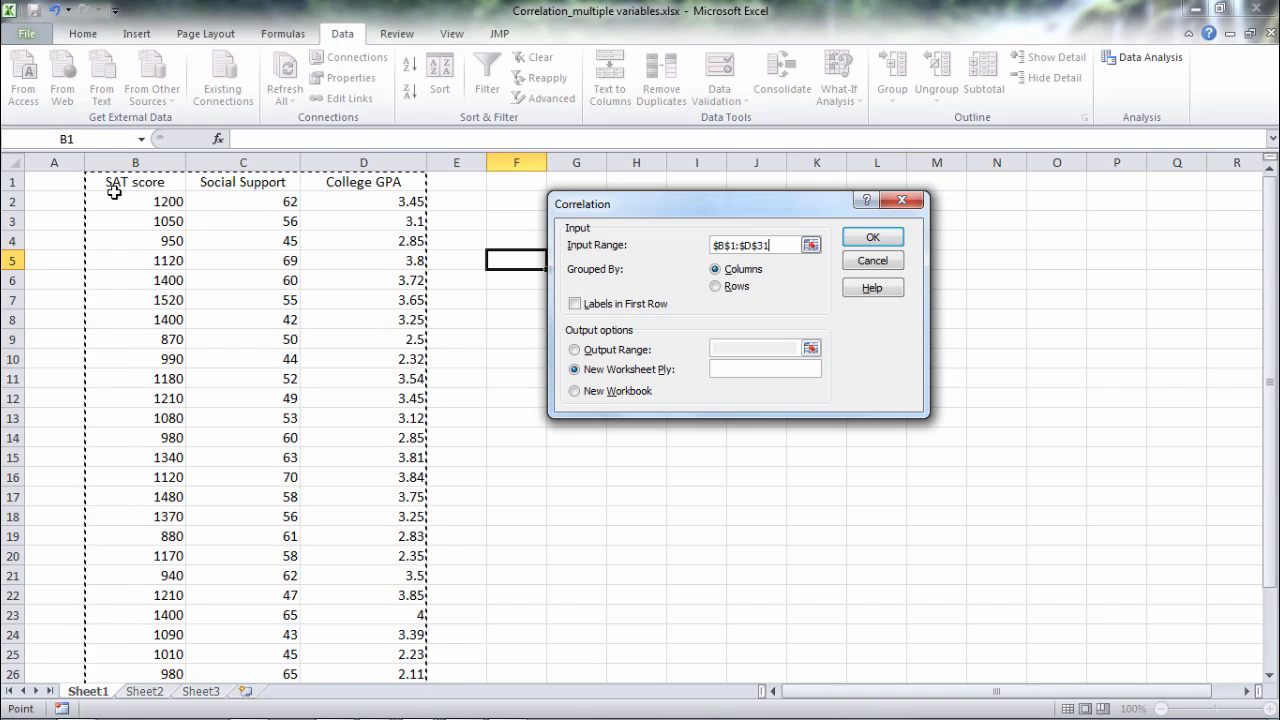
mouse_move(312, 188)
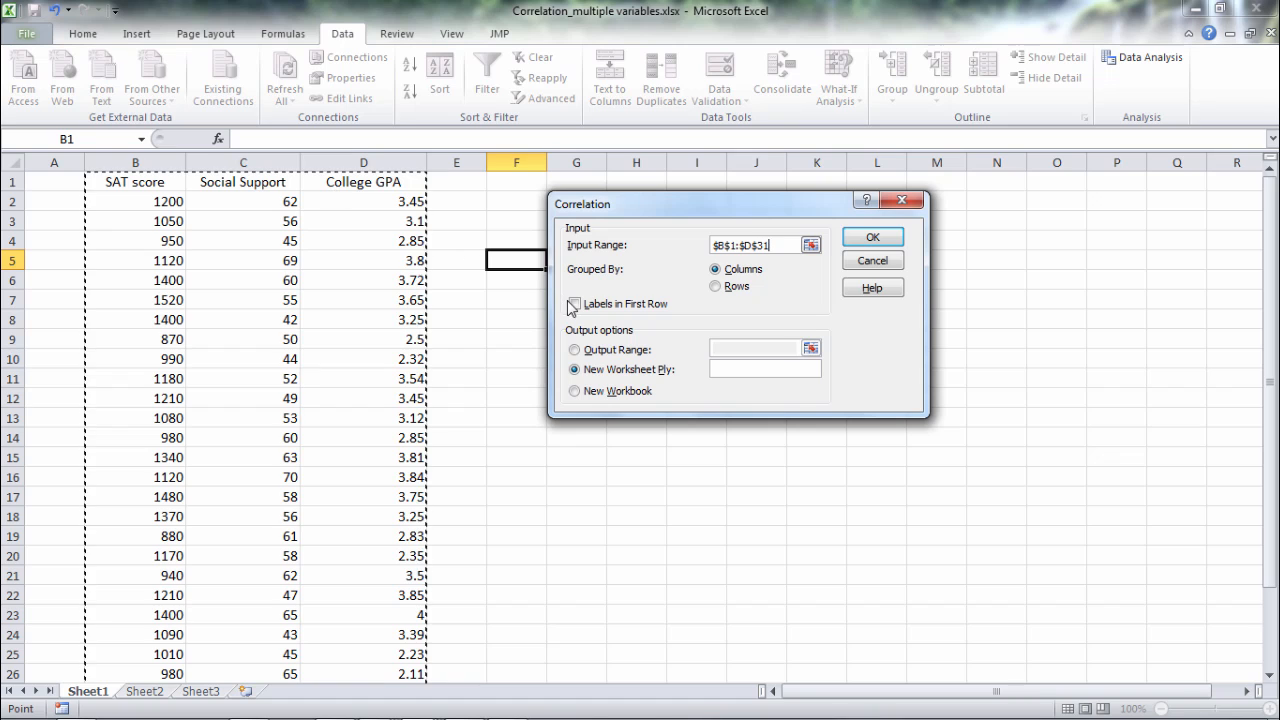
- Use Labels in First Row and output the correlation matrix to a new worksheet
left_click(574, 304)
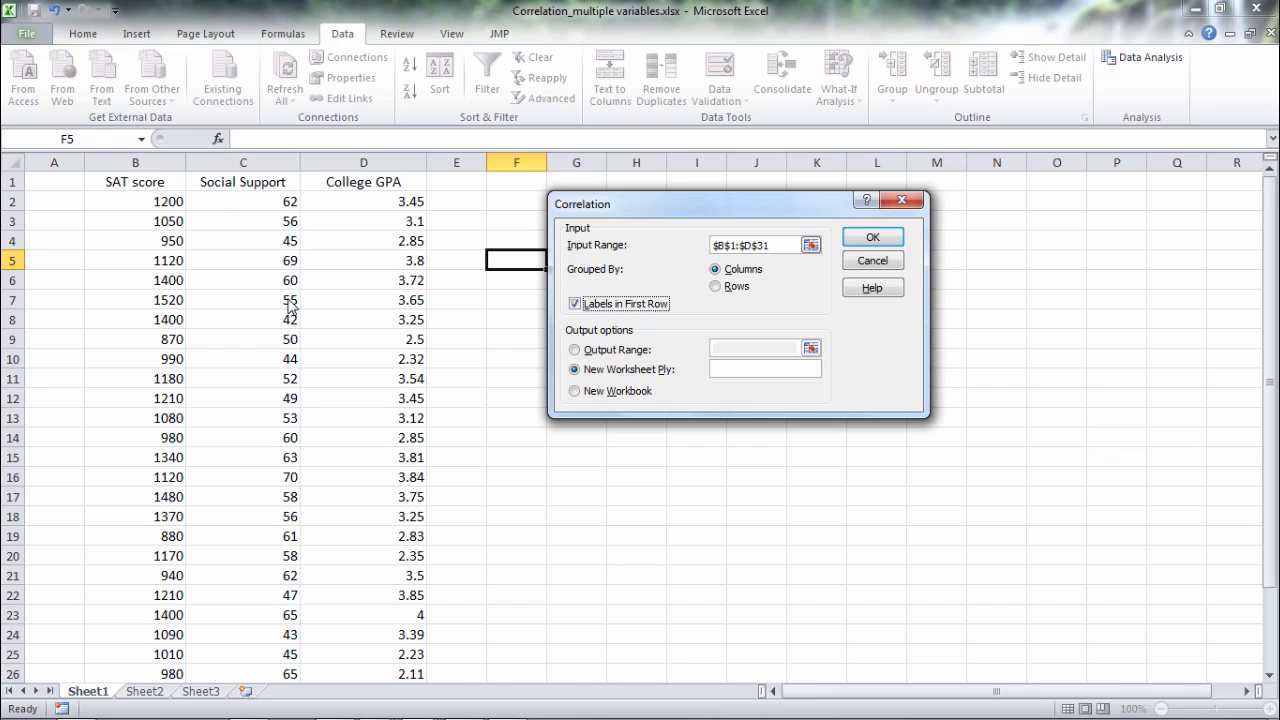
mouse_move(388, 308)
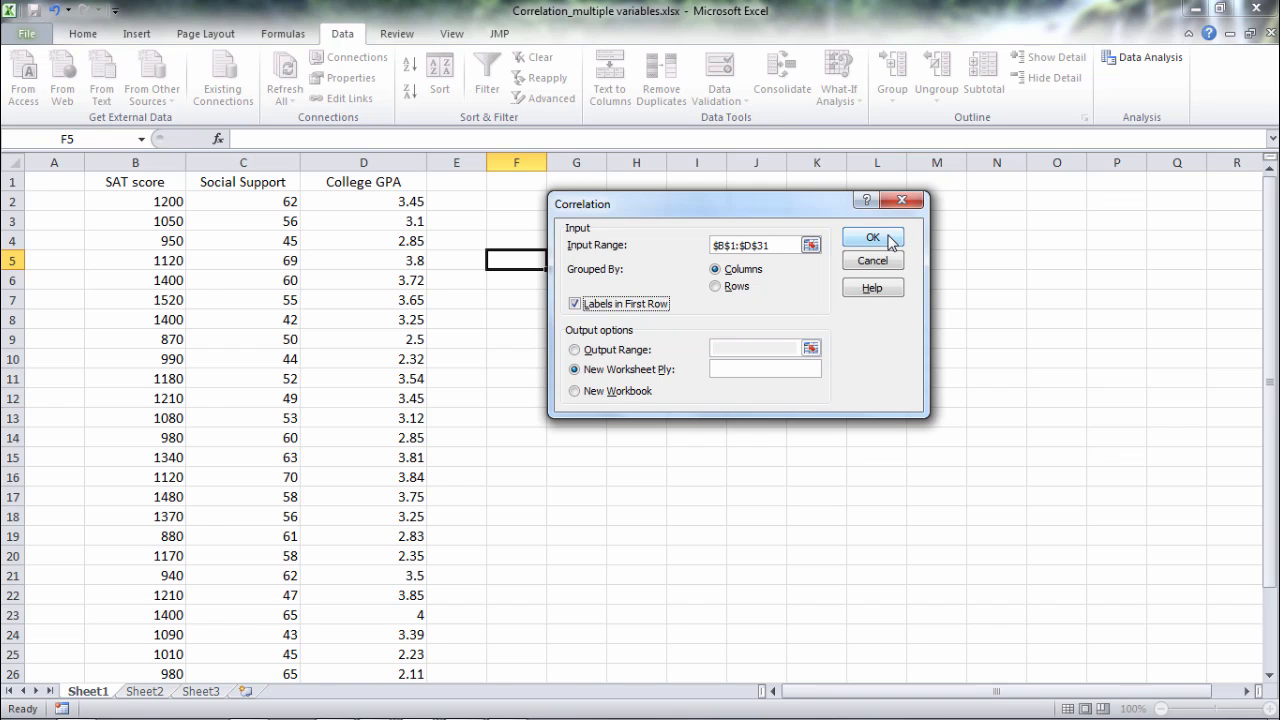
left_click(872, 236)
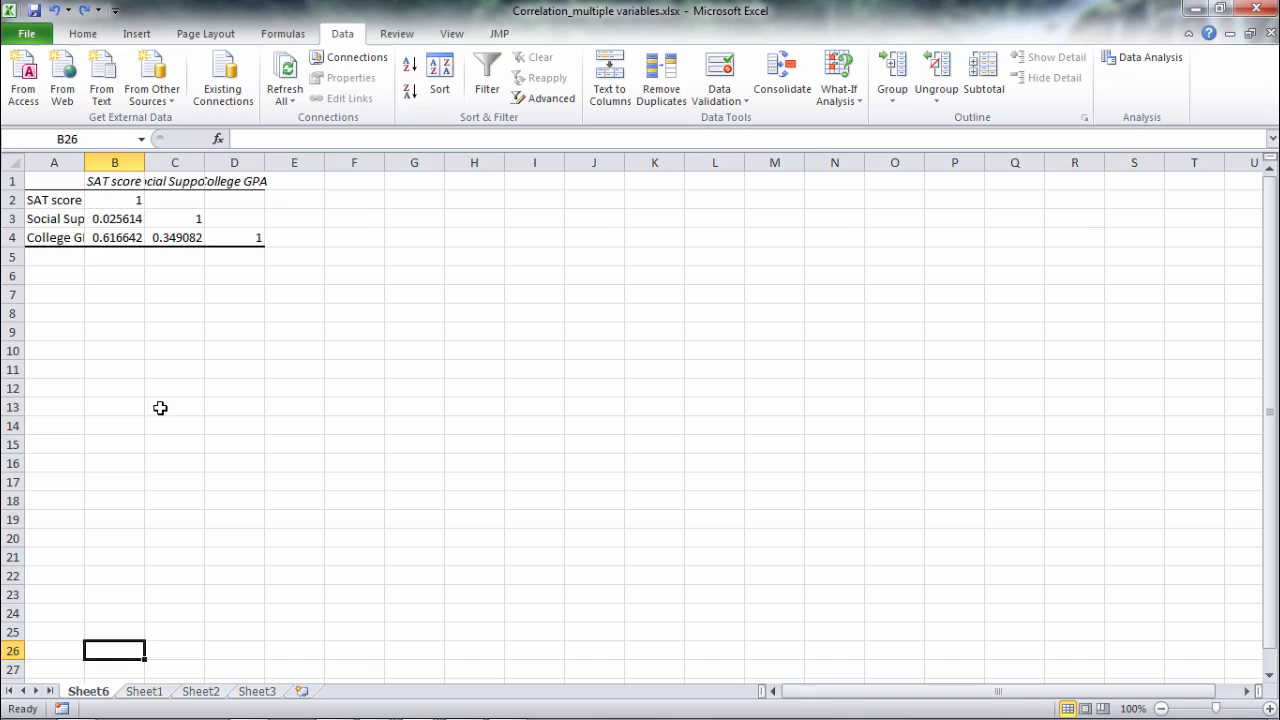
mouse_move(84, 162)
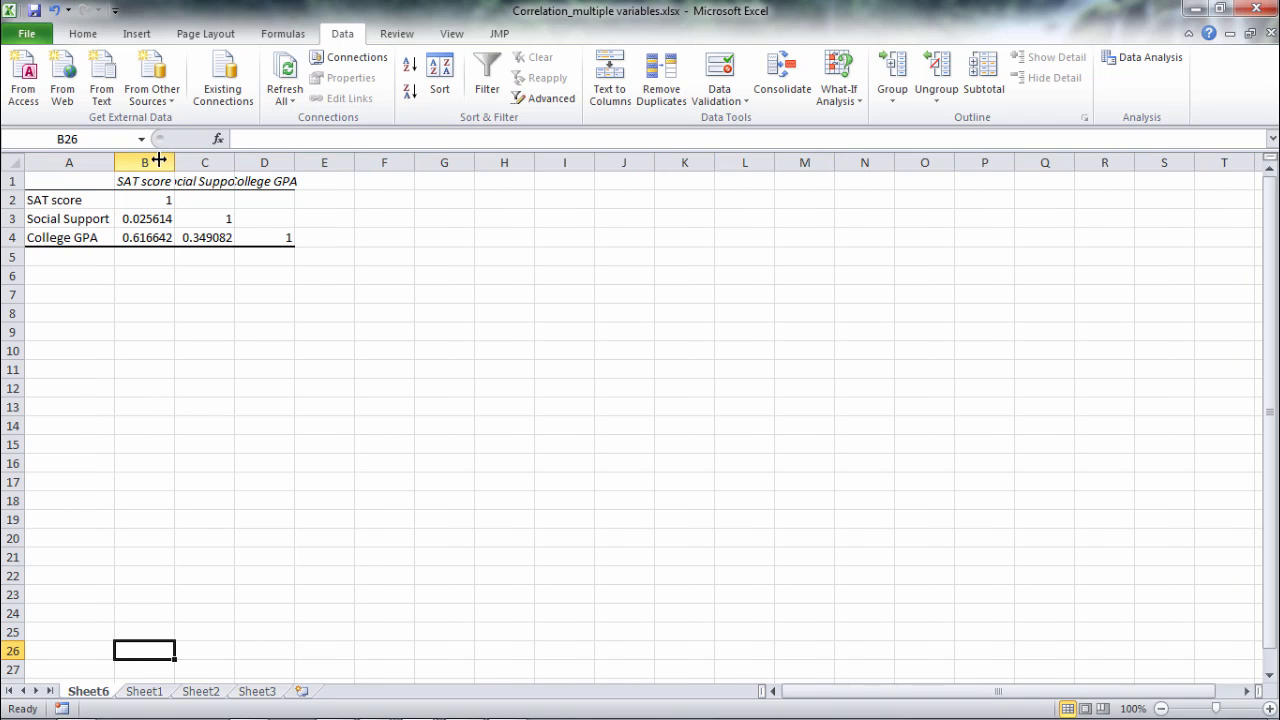
- Widen the label column and round the correlation values to two decimals (0.03, 0.62, 0.35)
left_click_drag(172, 162, 196, 162)
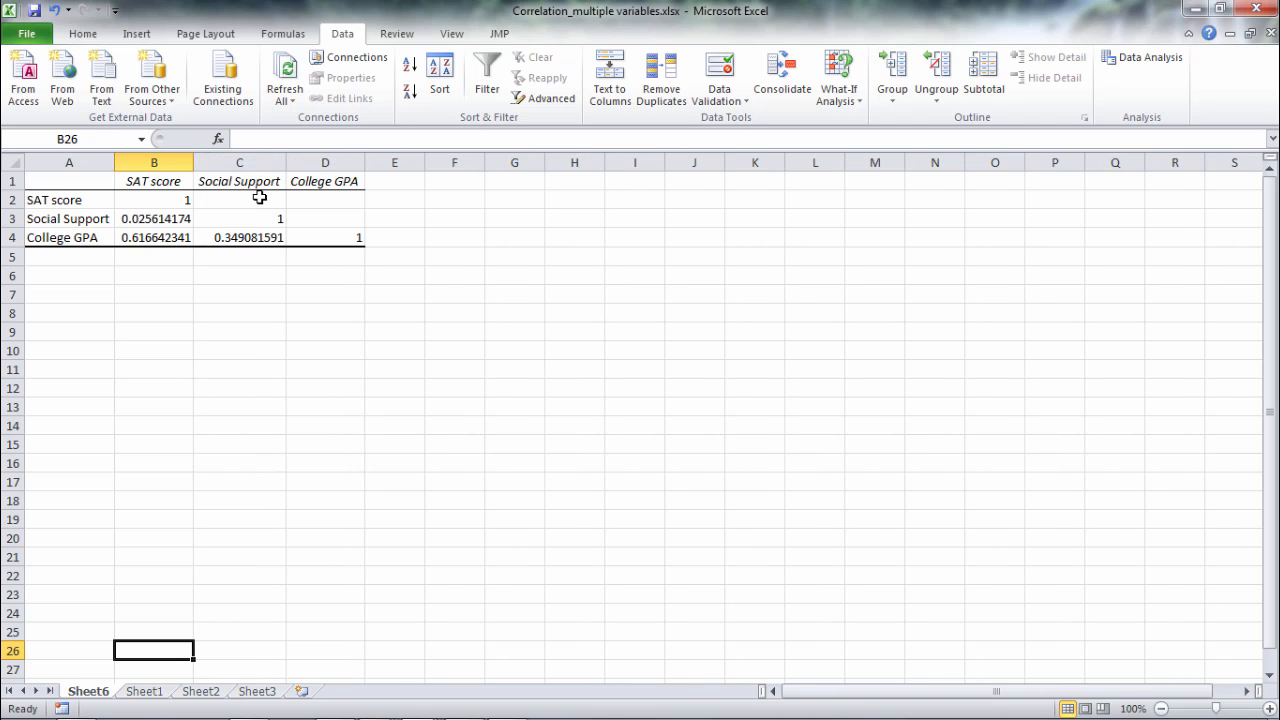
left_click(152, 218)
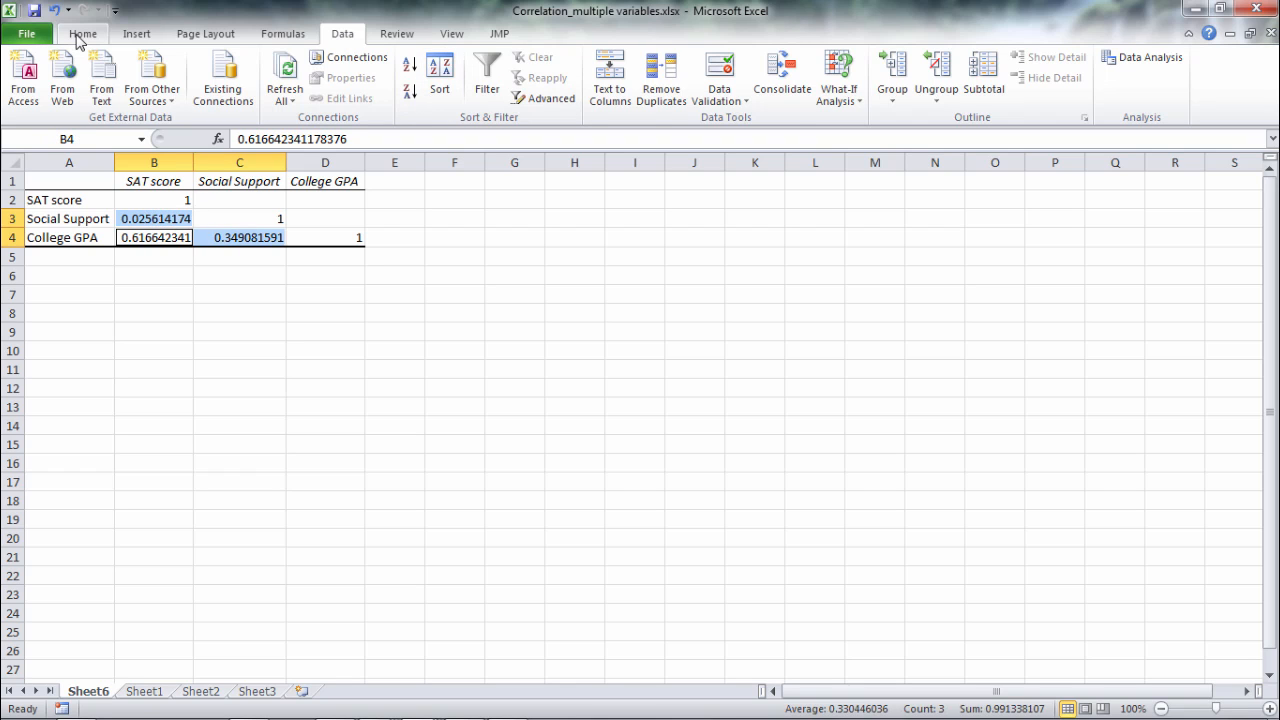
left_click(84, 32)
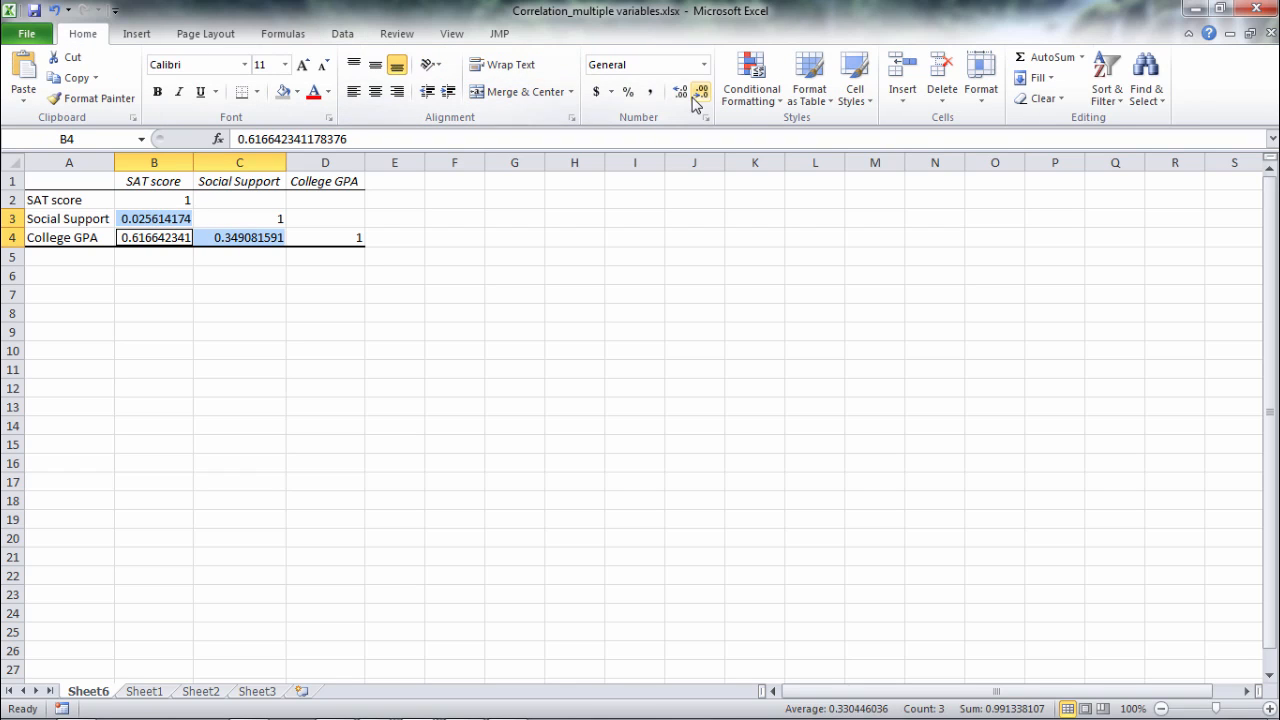
left_click(700, 92)
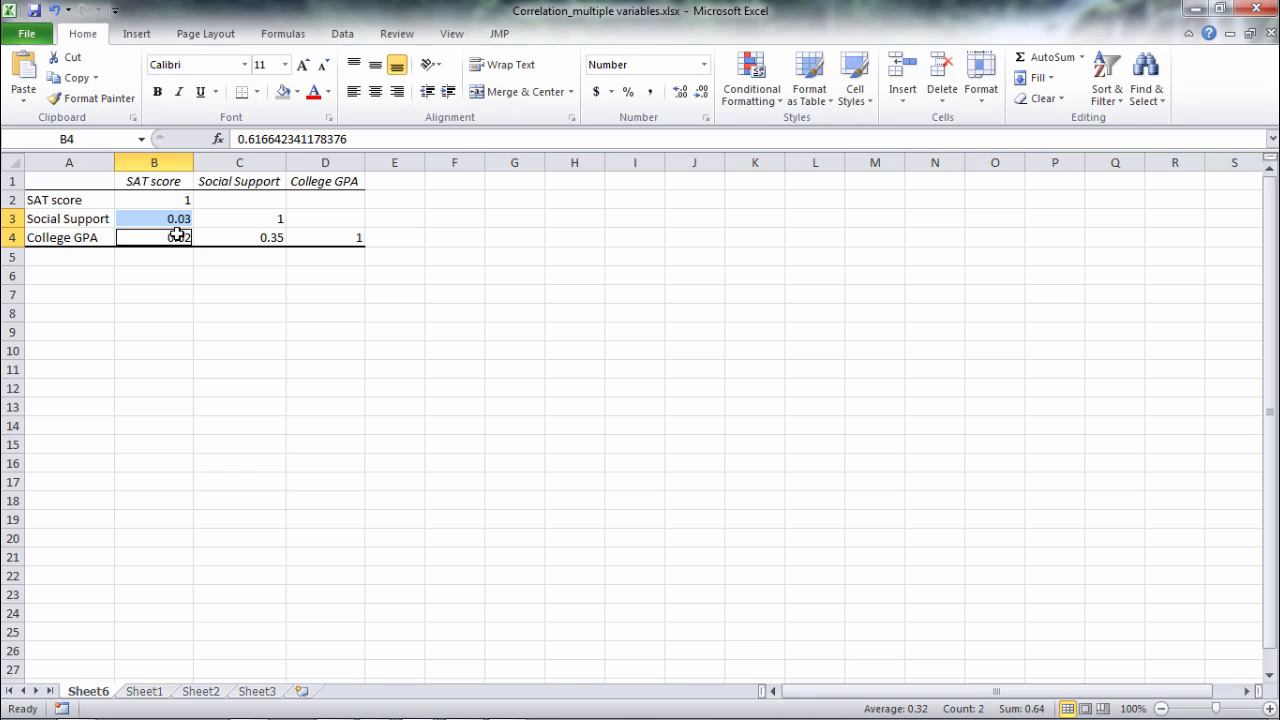
- Enlarge the matrix text A1:D4 to font size 16
left_click(240, 236)
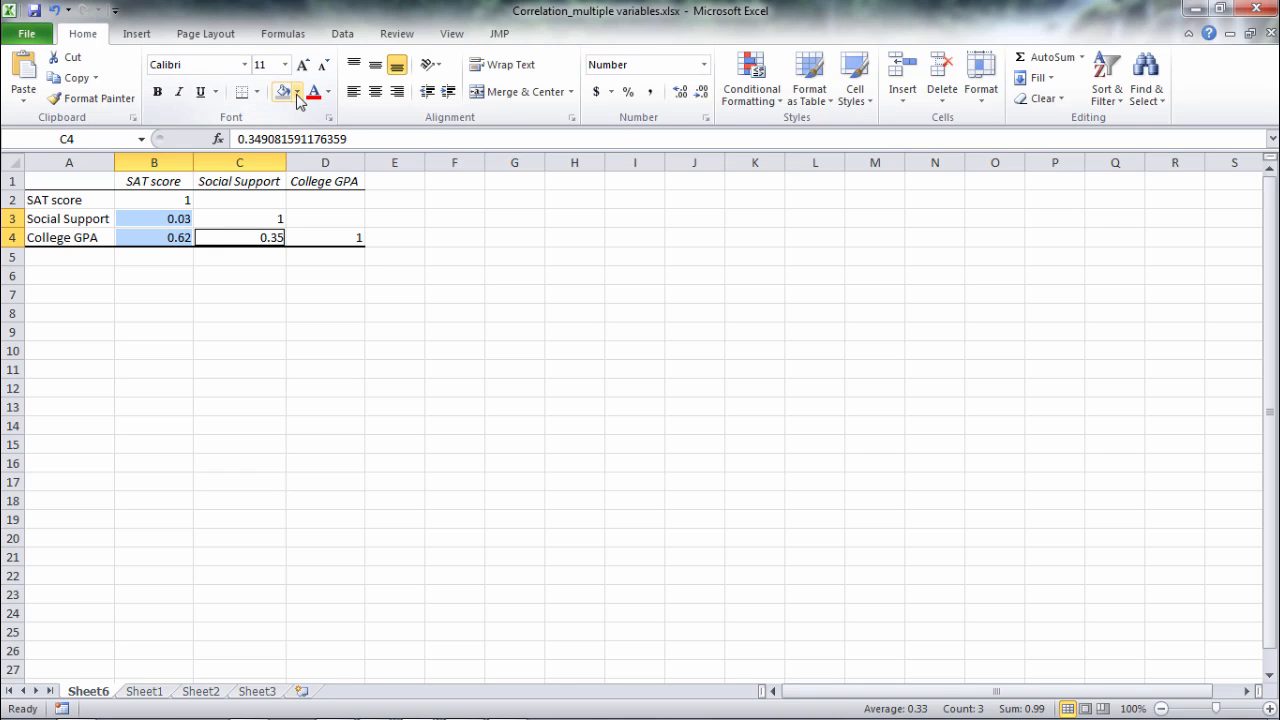
left_click(298, 92)
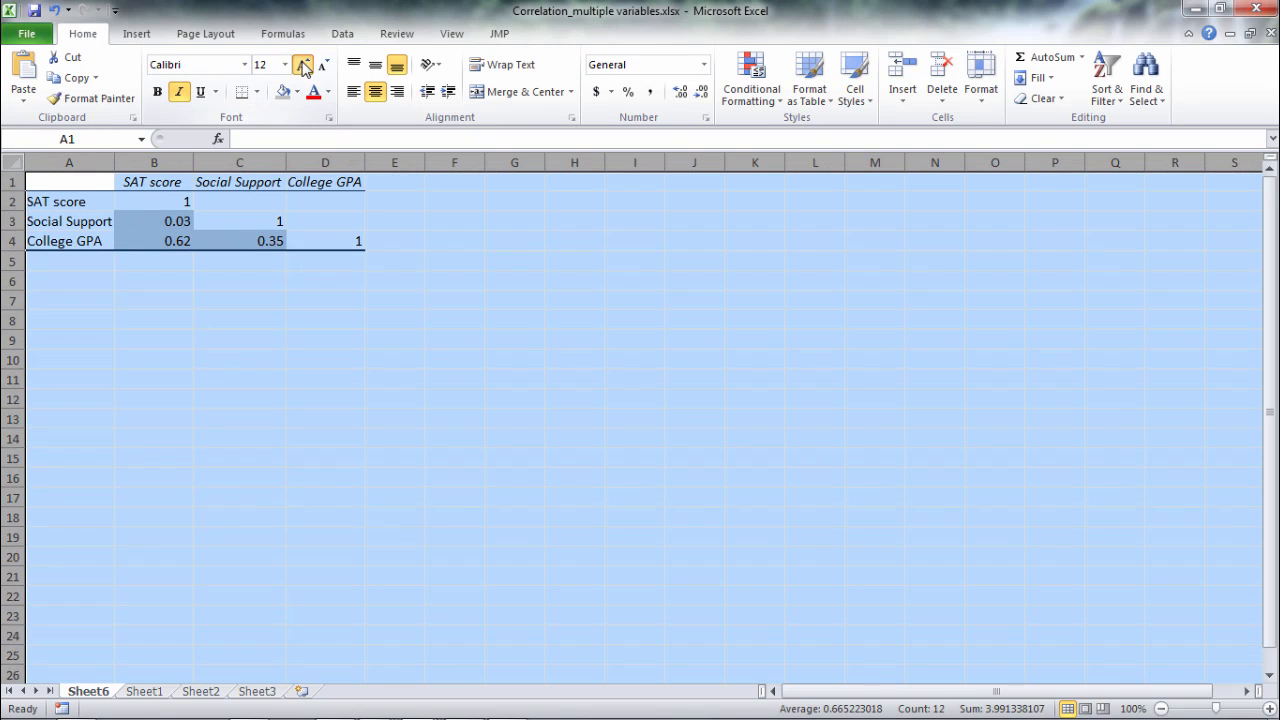
left_click(304, 64)
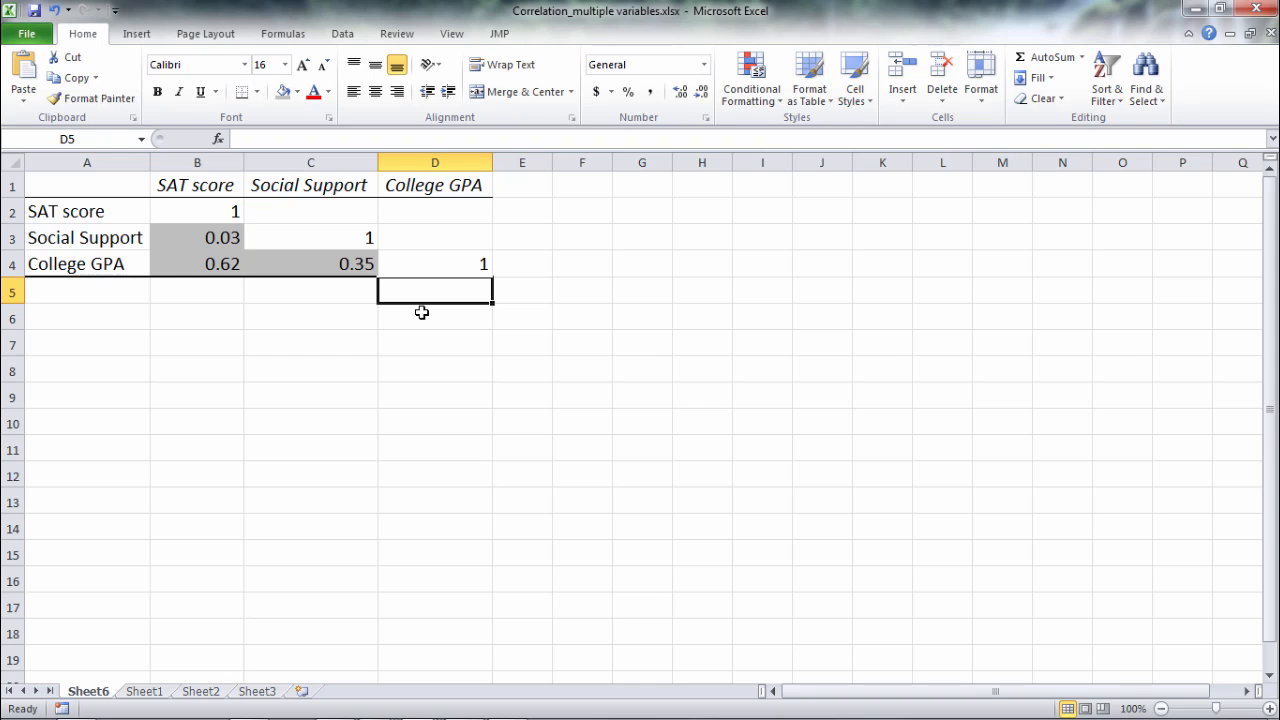
left_click(434, 184)
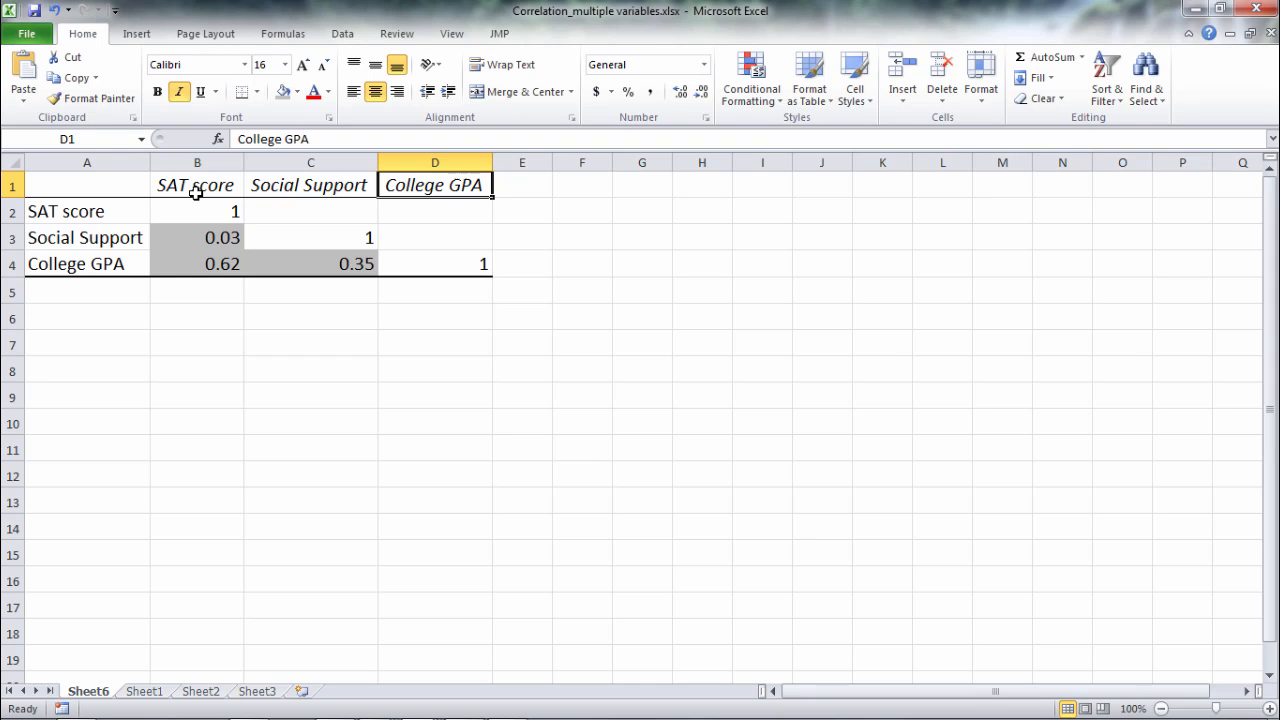
left_click(310, 184)
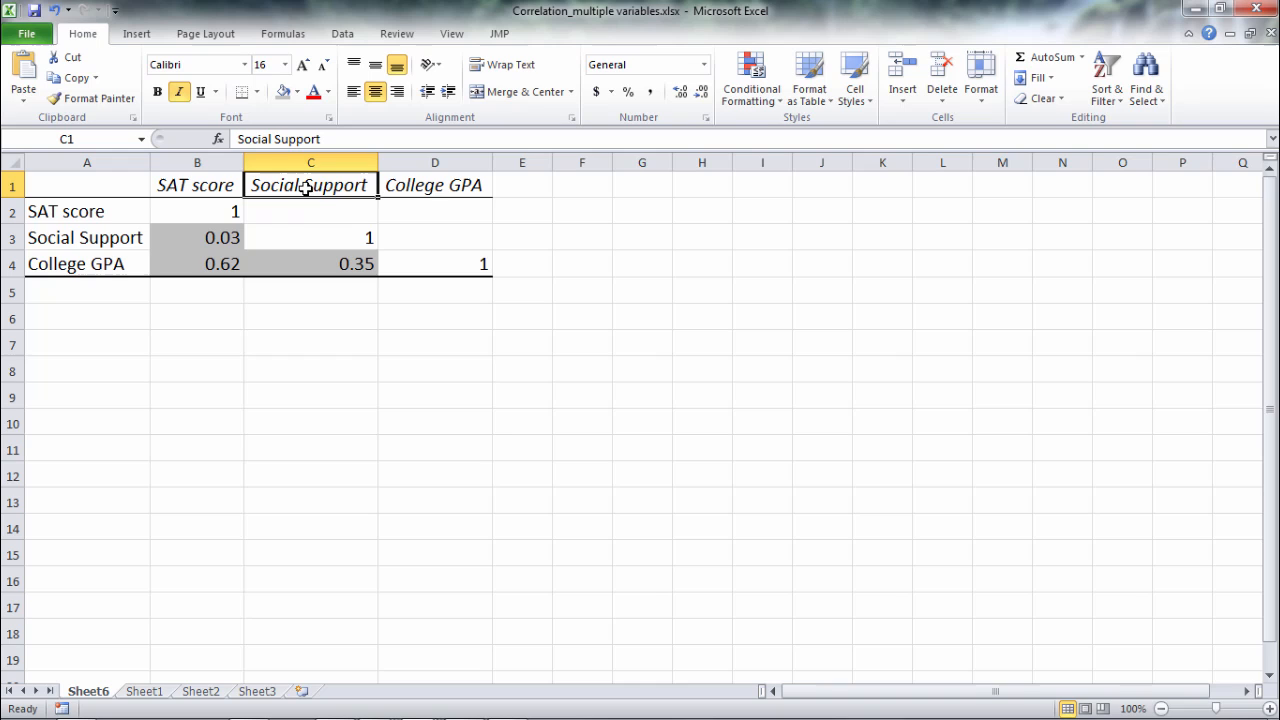
left_click(434, 184)
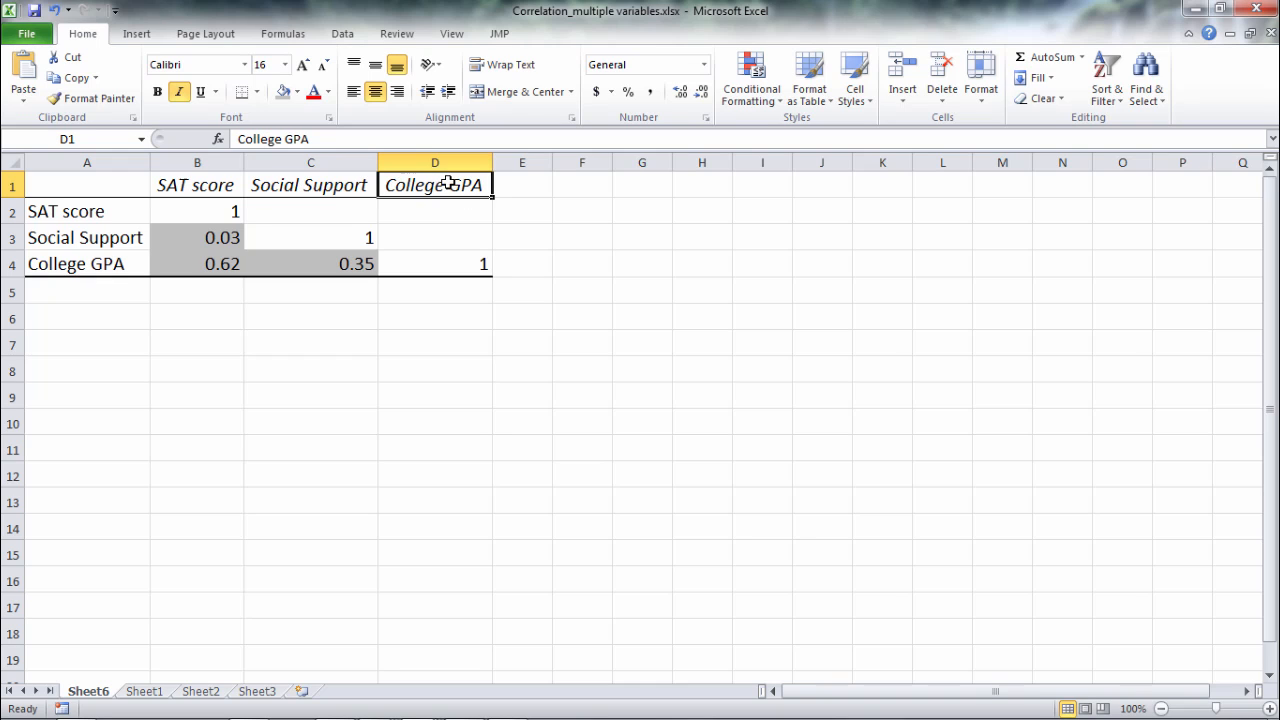
left_click(196, 184)
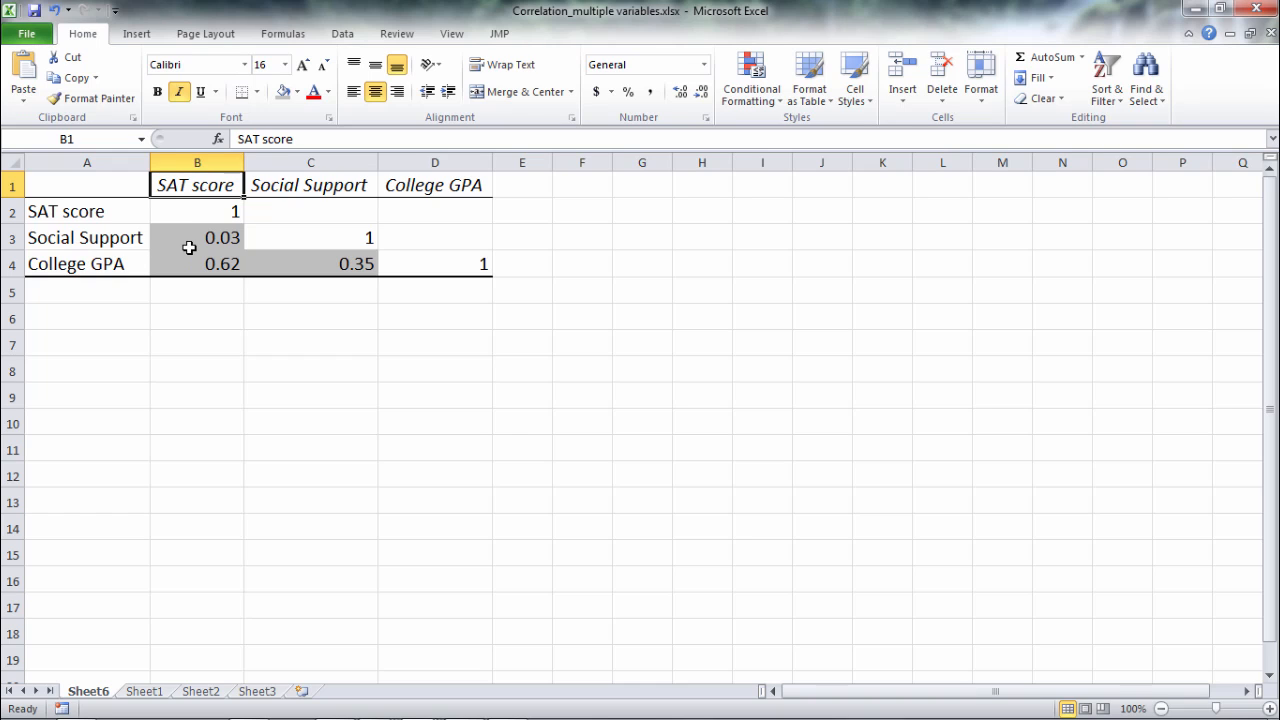
left_click(196, 236)
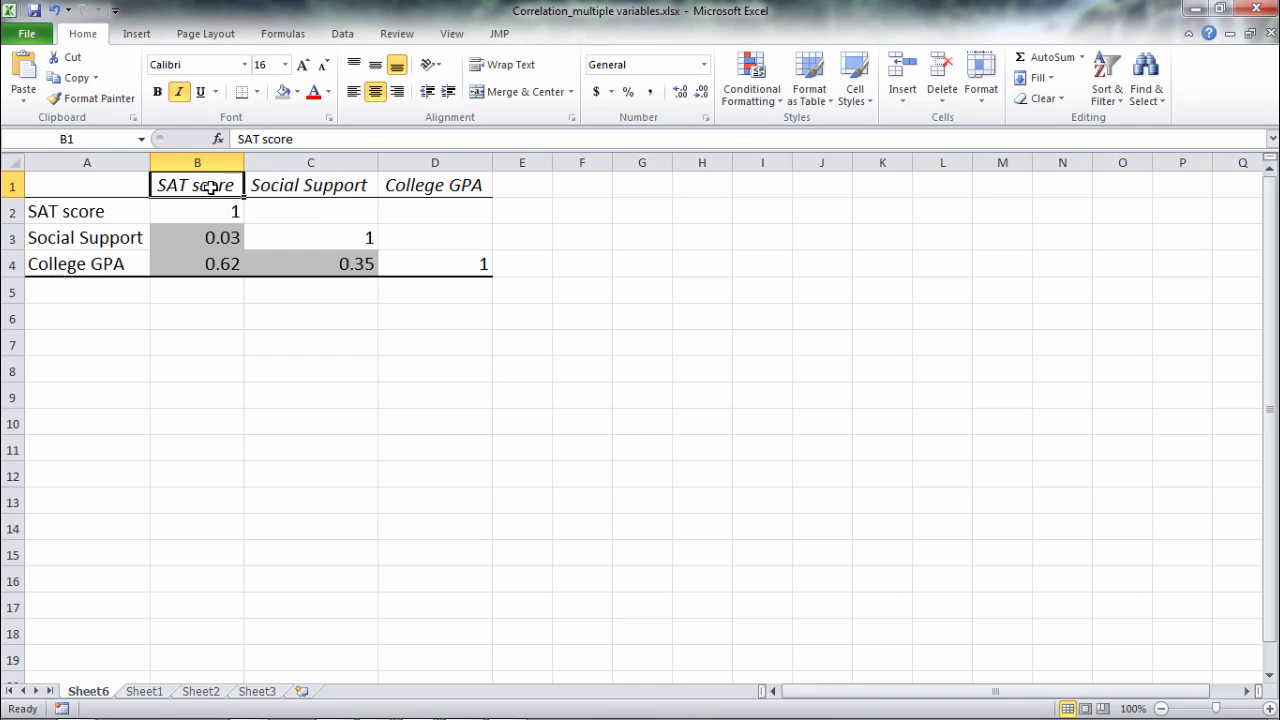
left_click(86, 236)
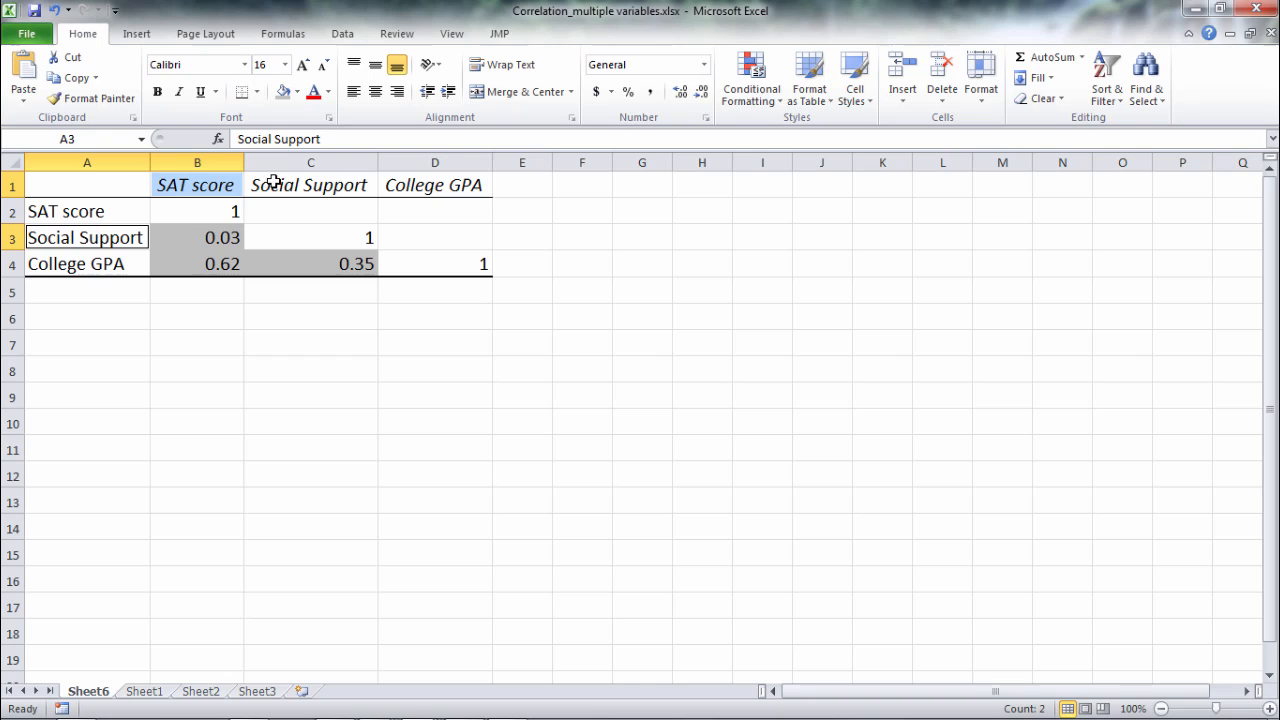
mouse_move(98, 244)
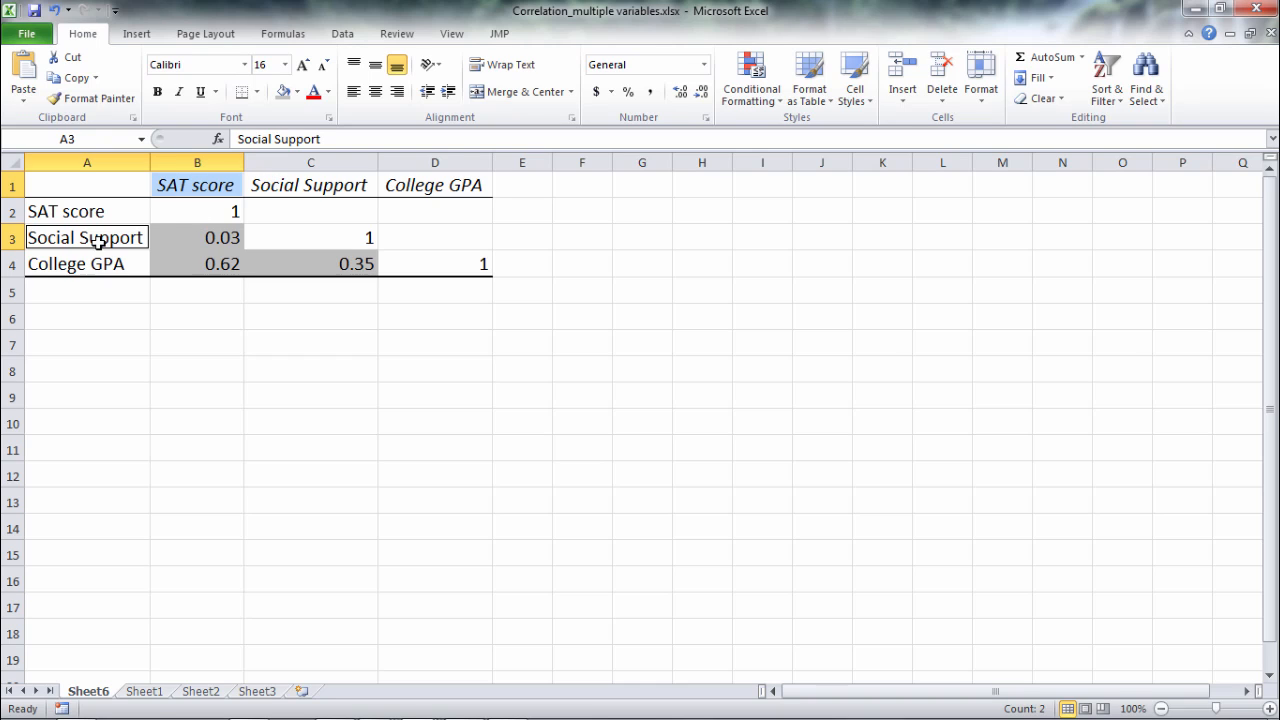
left_click(196, 236)
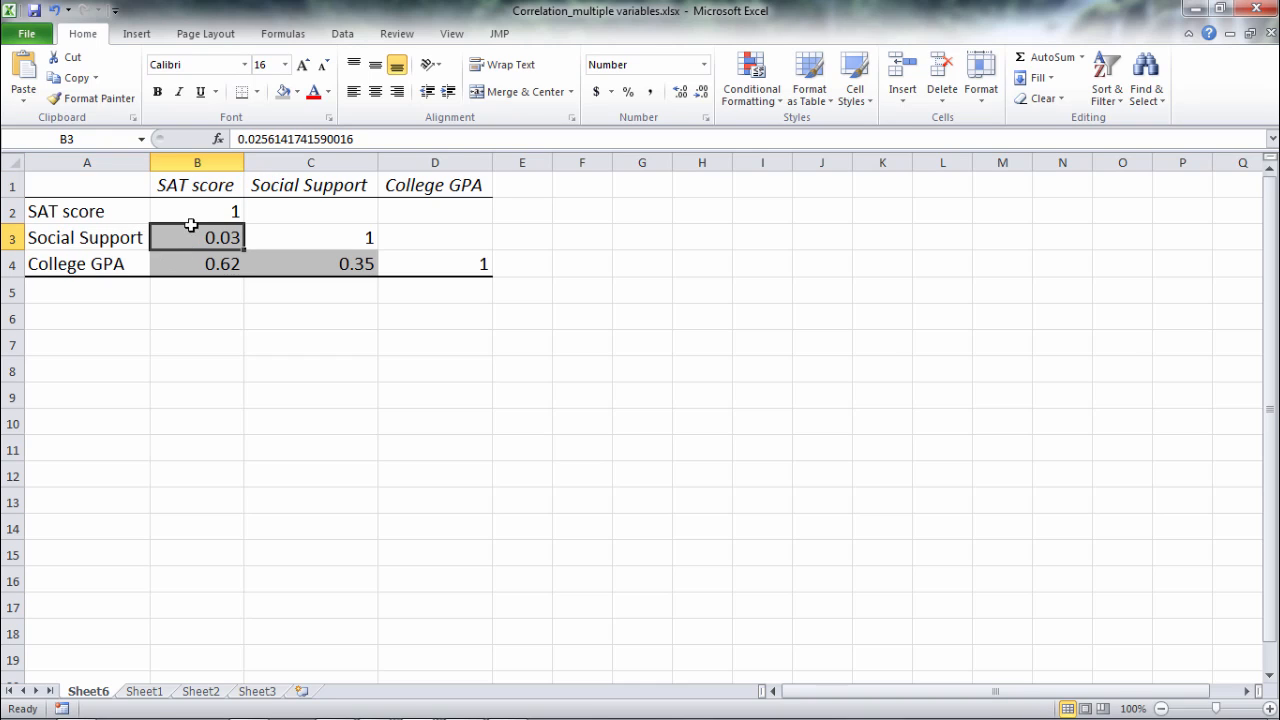
left_click(196, 184)
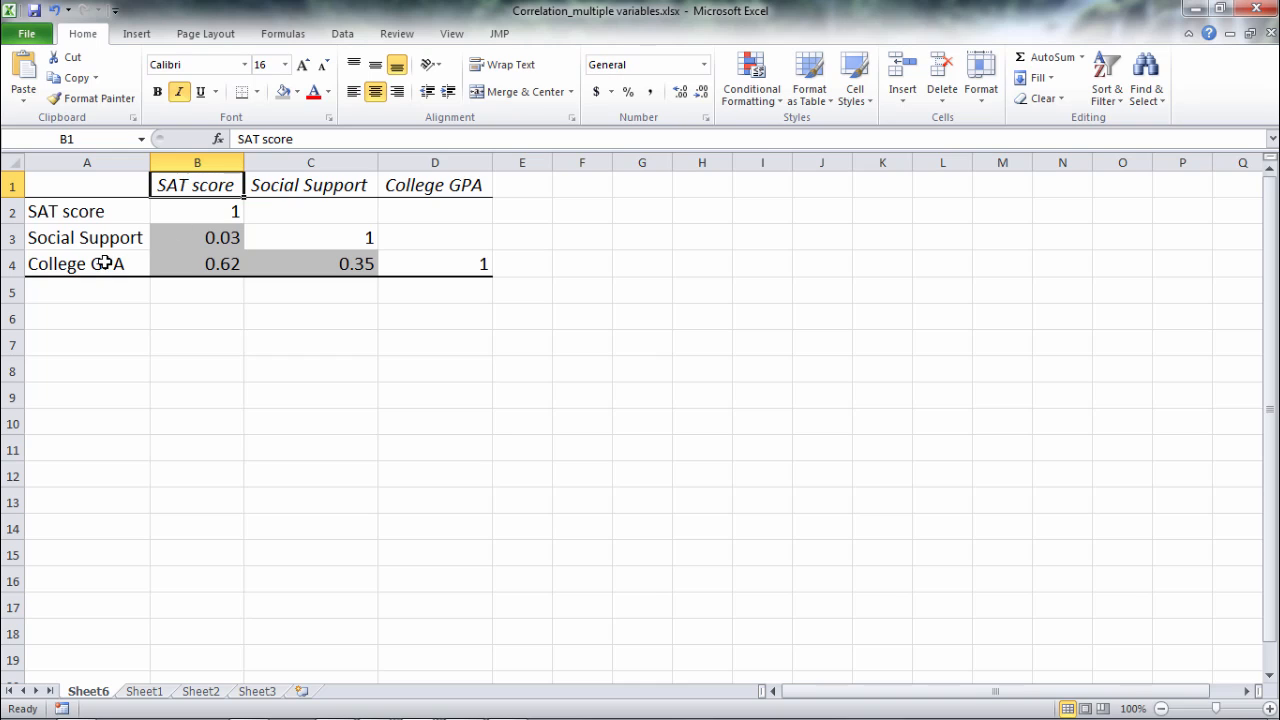
left_click(88, 264)
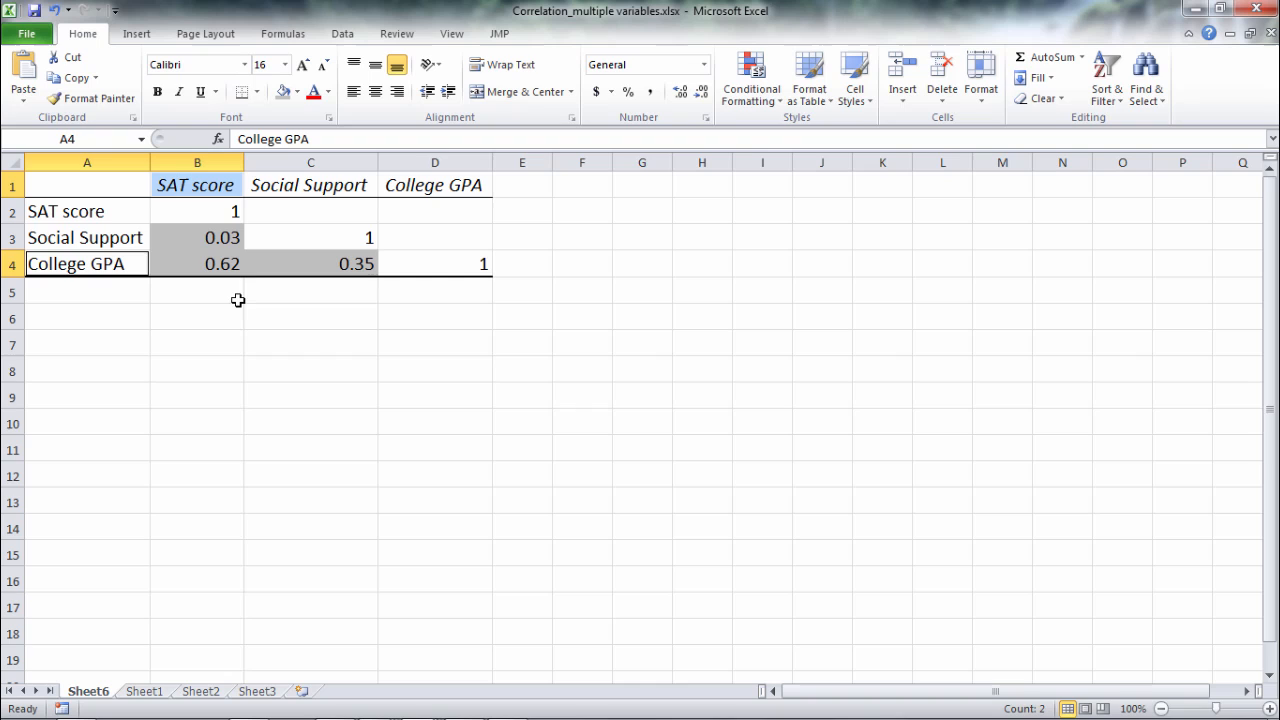
mouse_move(252, 288)
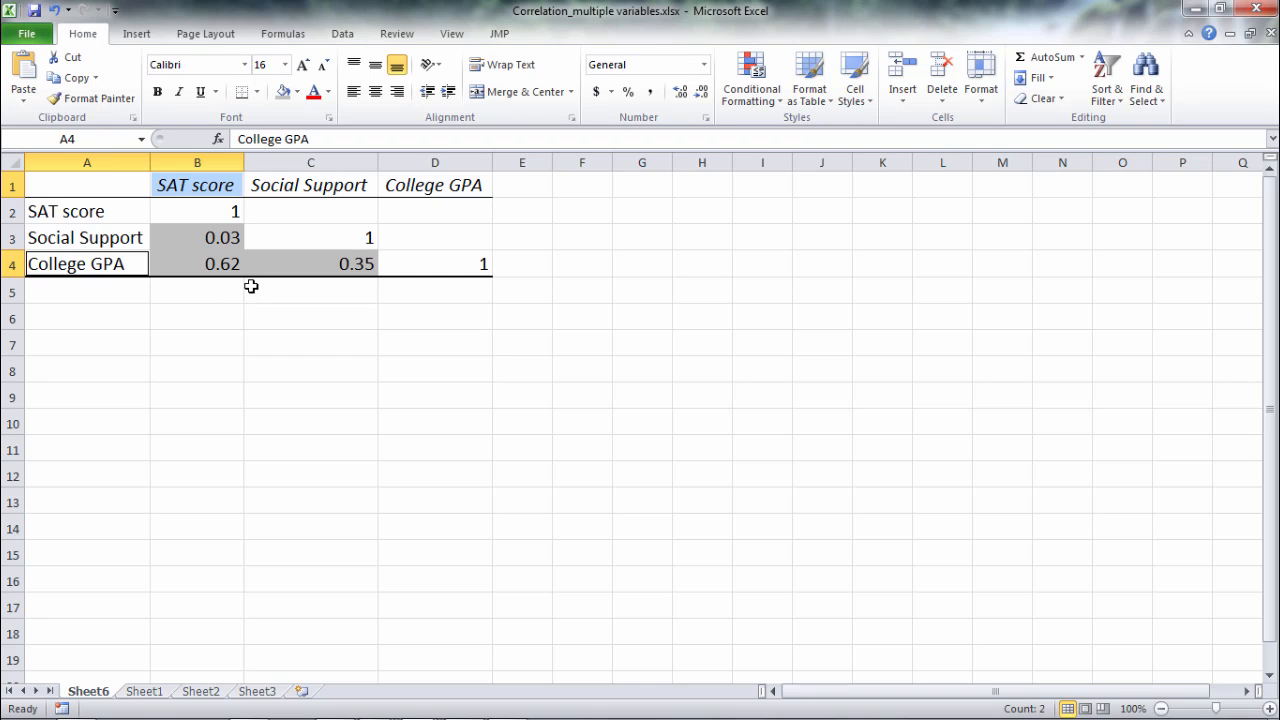
mouse_move(306, 184)
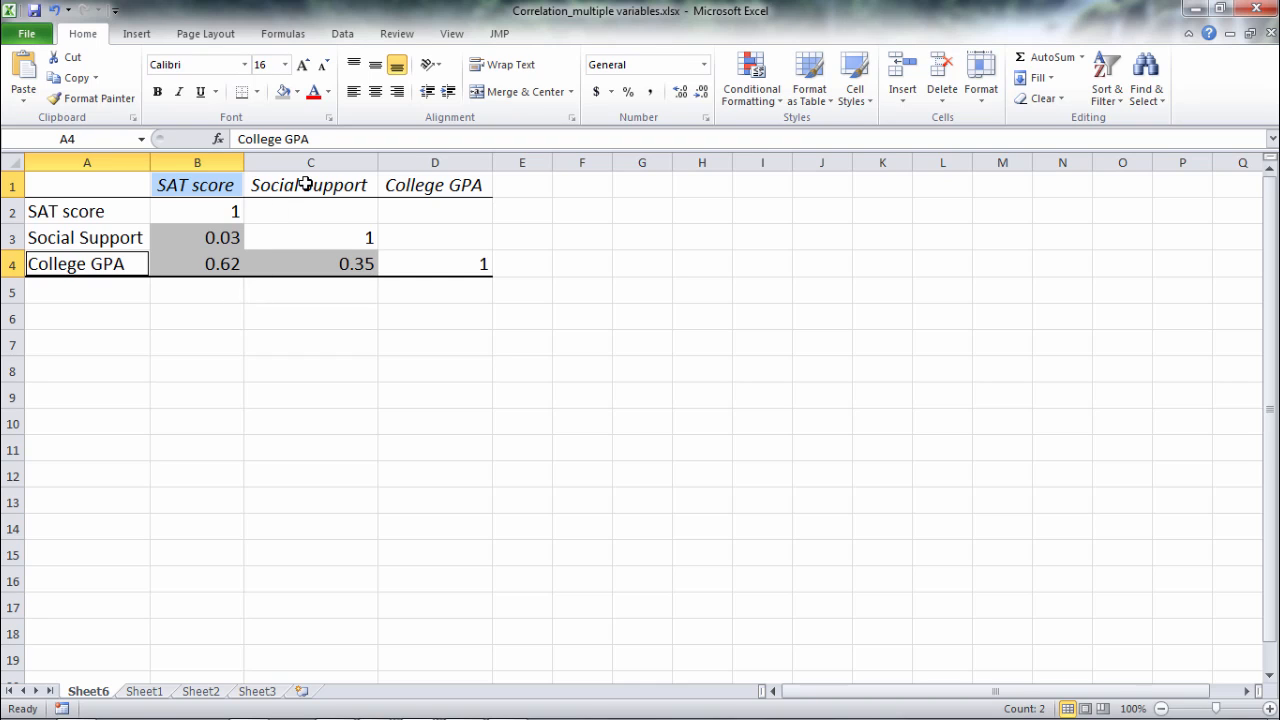
left_click(310, 184)
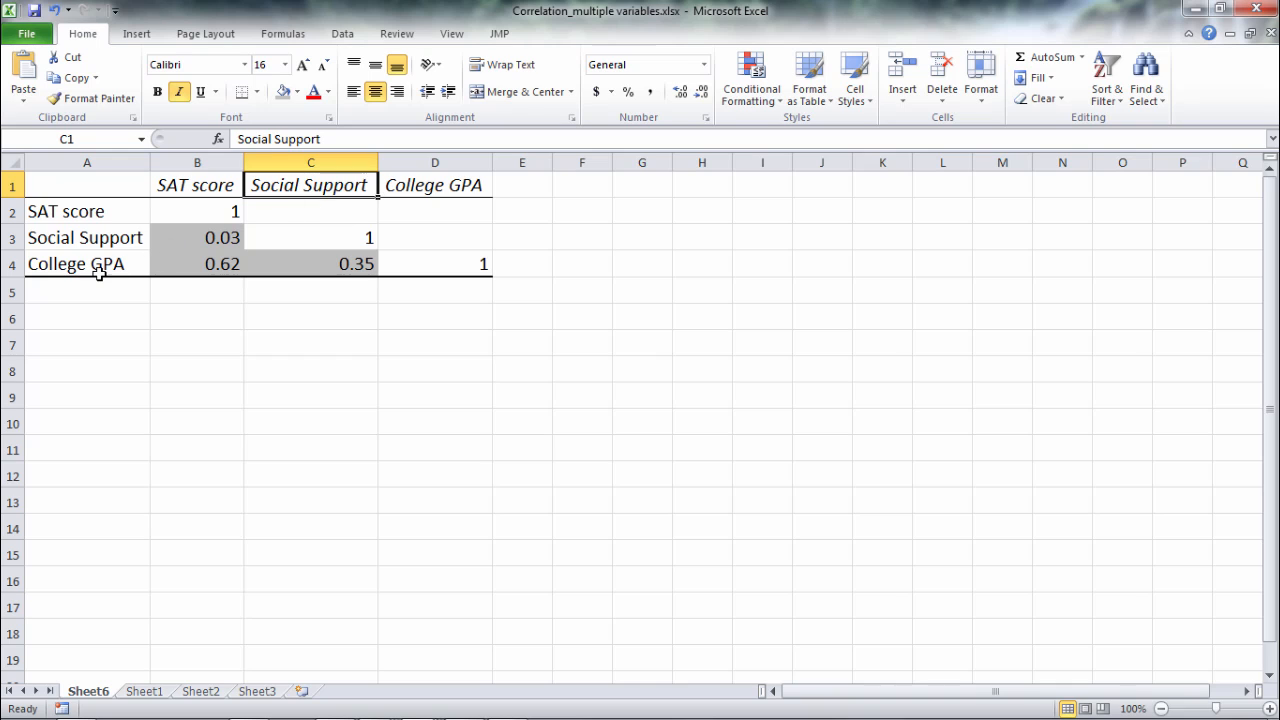
left_click(88, 264)
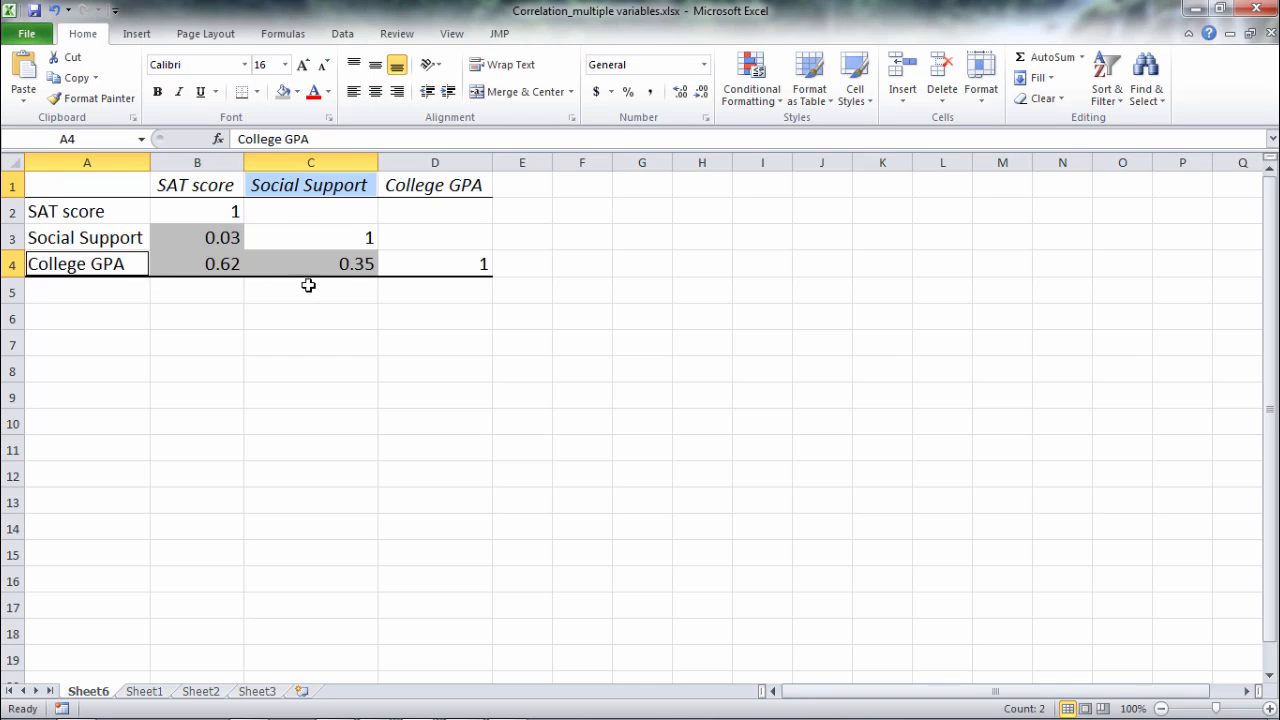
left_click(310, 264)
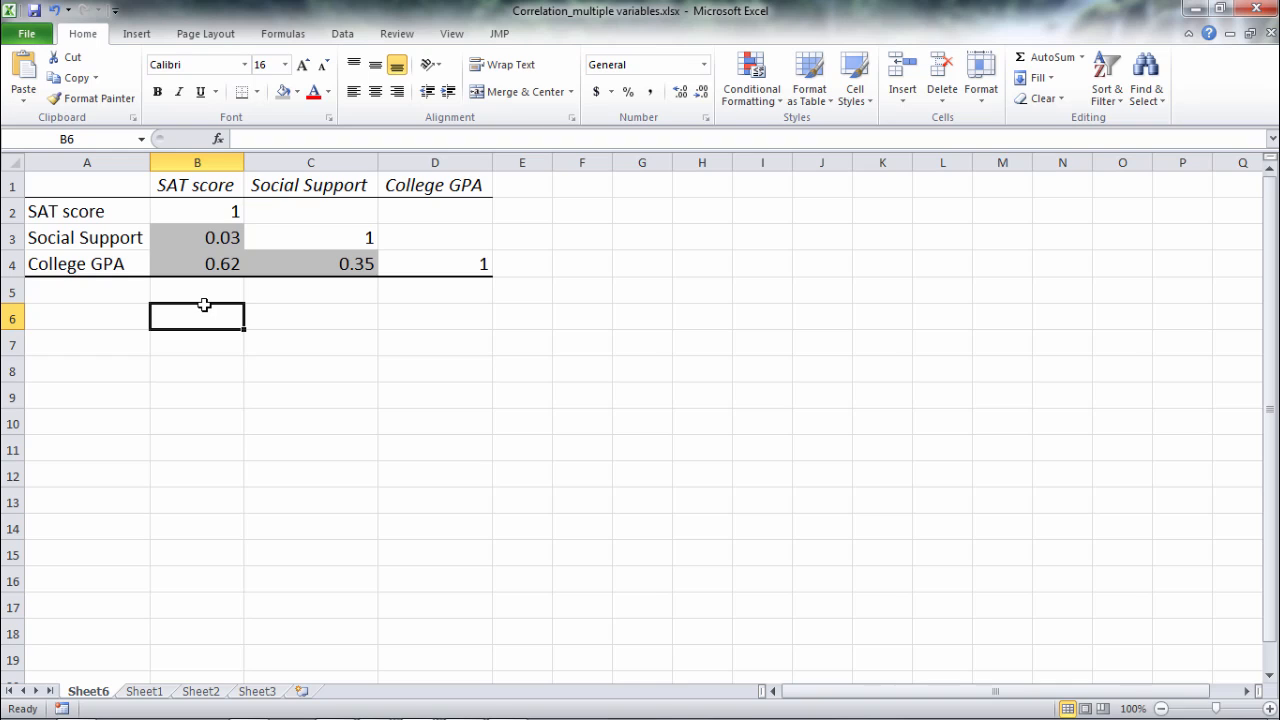
left_click(342, 32)
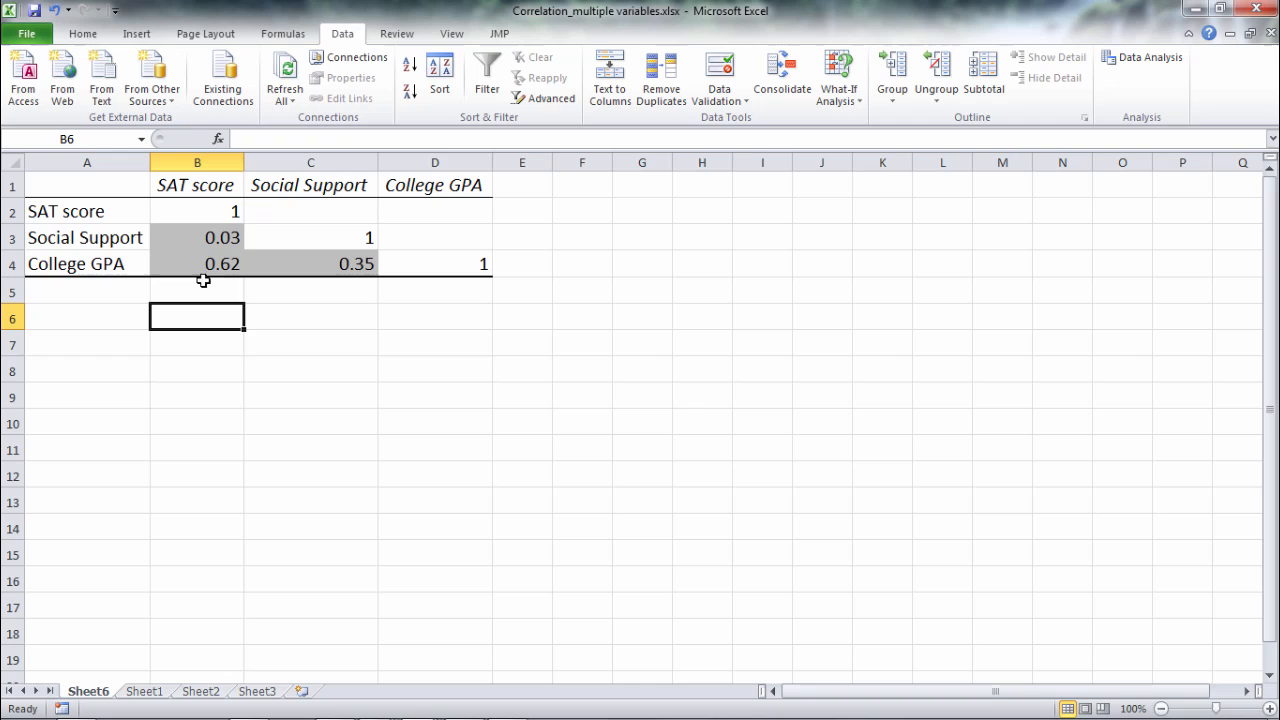
left_click(196, 264)
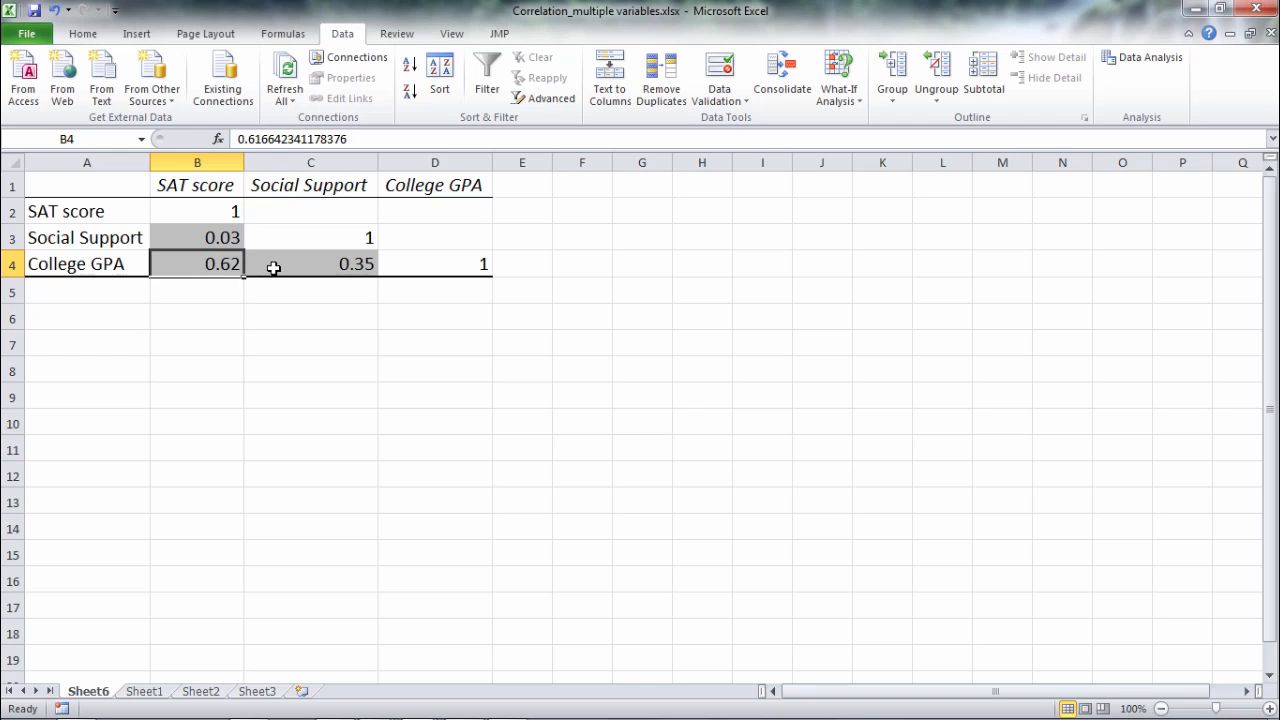
left_click(310, 292)
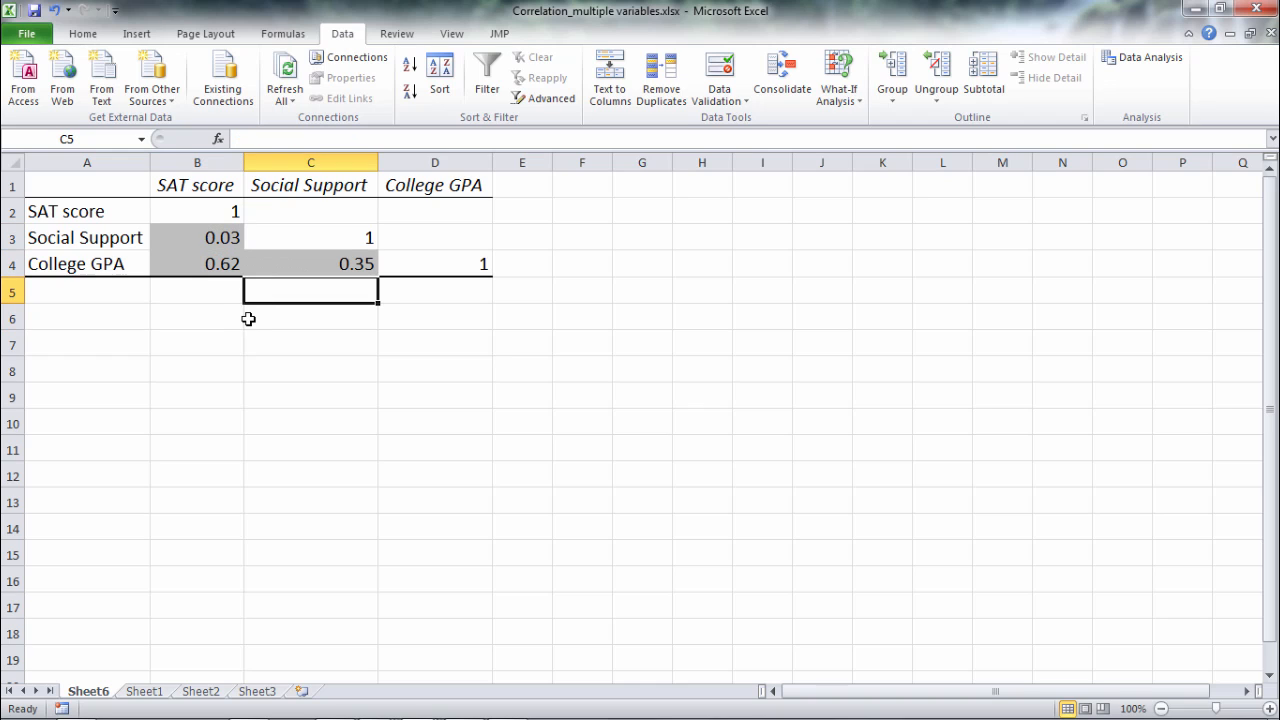
left_click(310, 318)
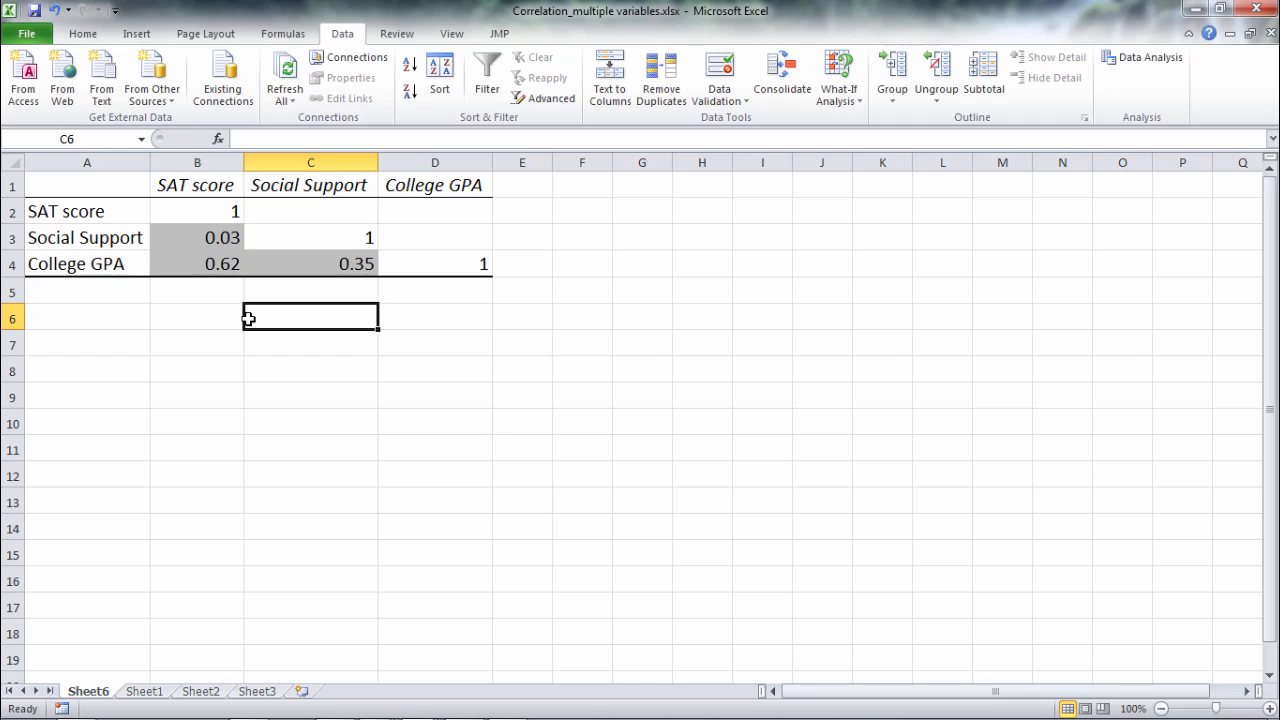
mouse_move(196, 264)
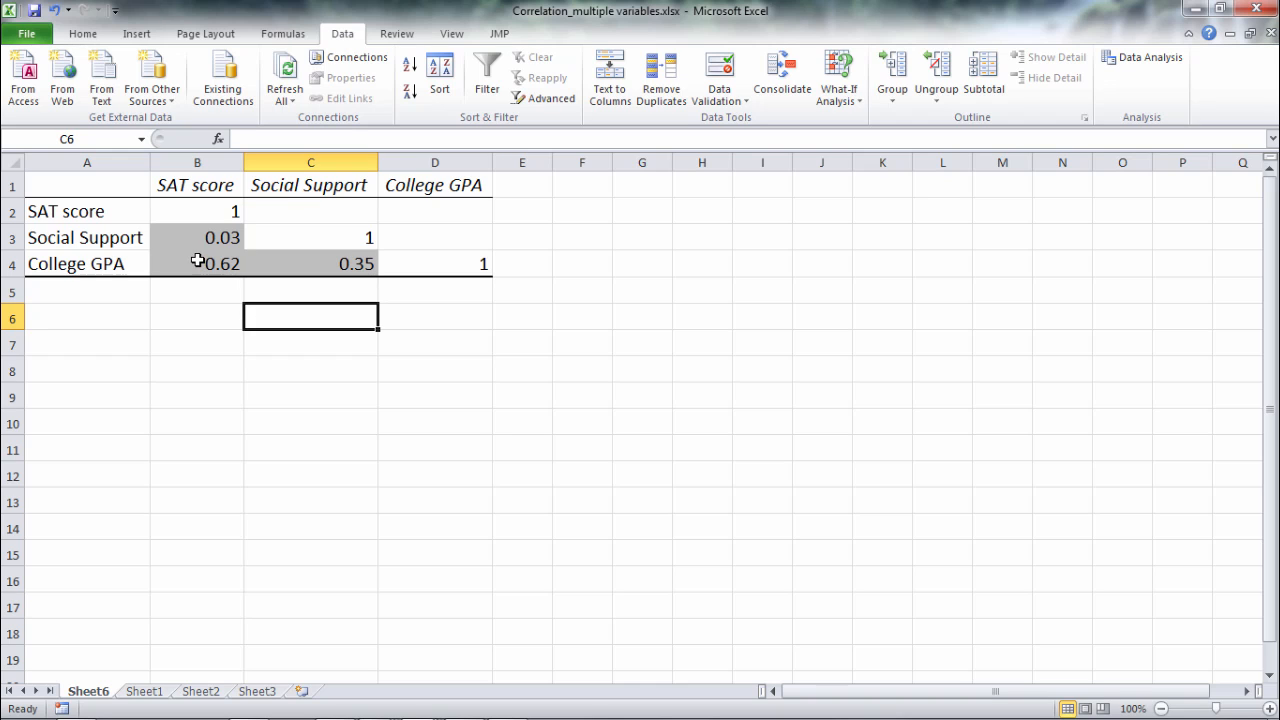
left_click(196, 264)
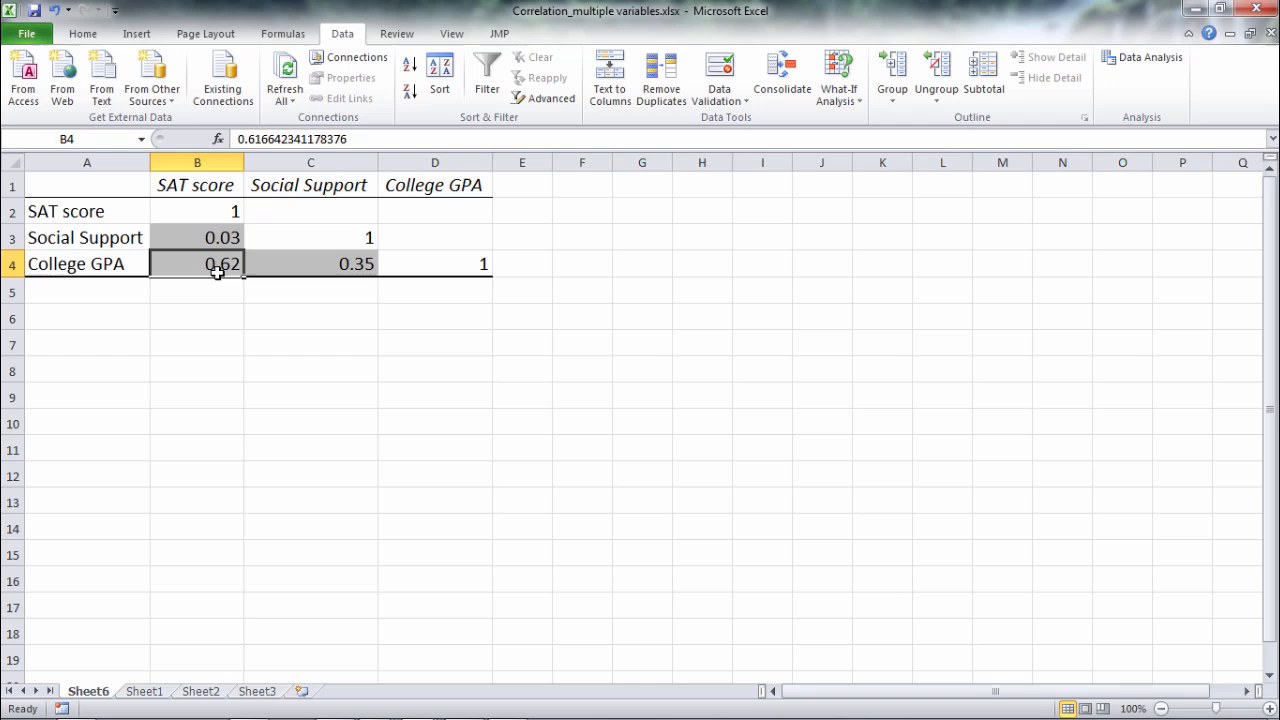
left_click(312, 264)
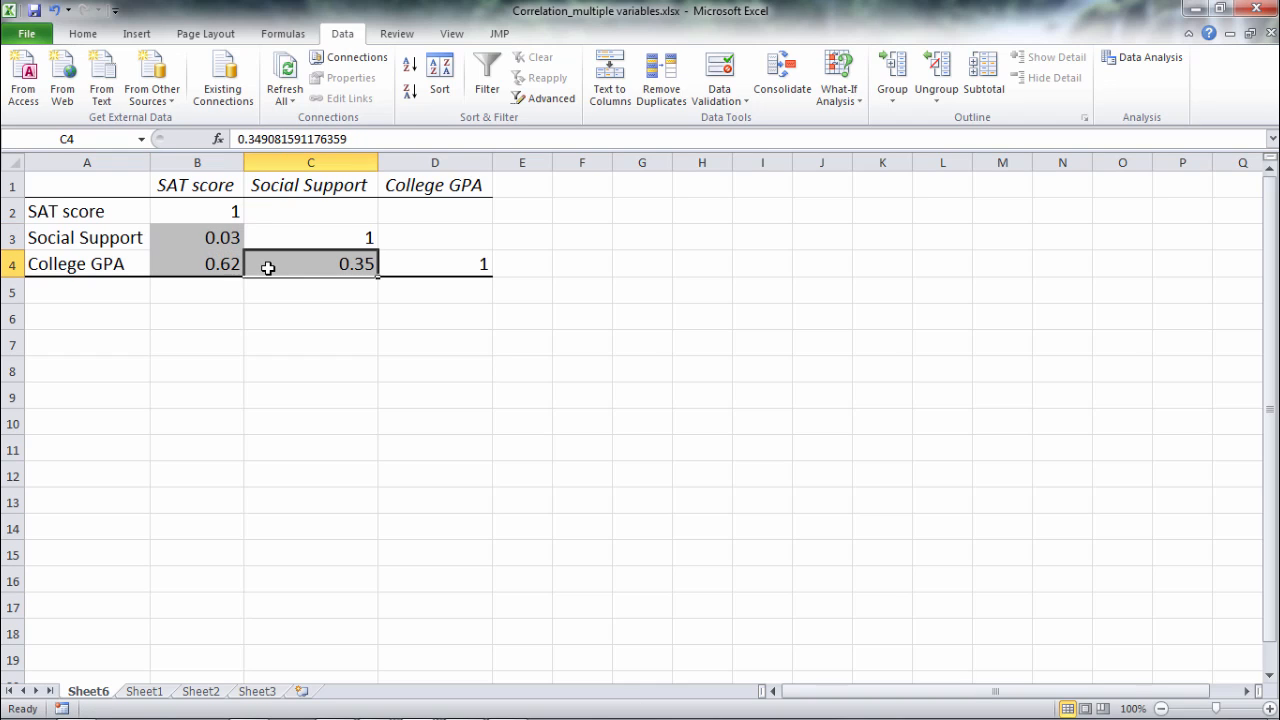
left_click(196, 264)
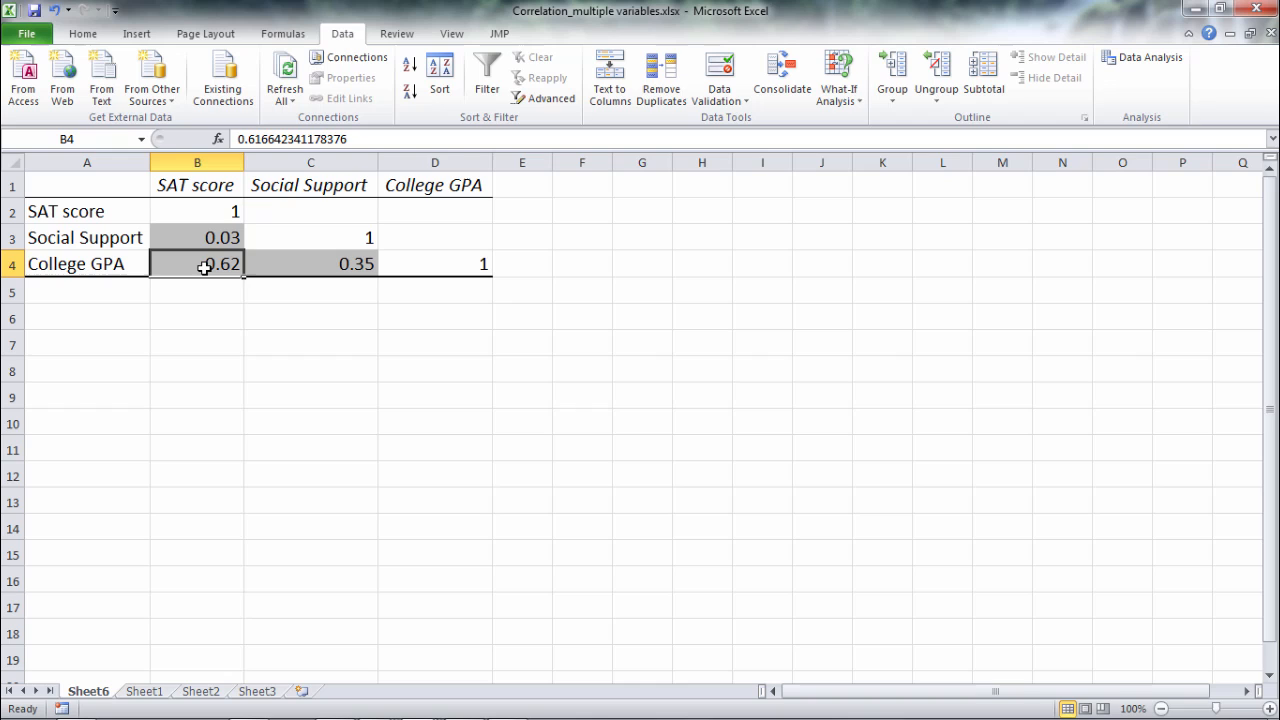
left_click(196, 316)
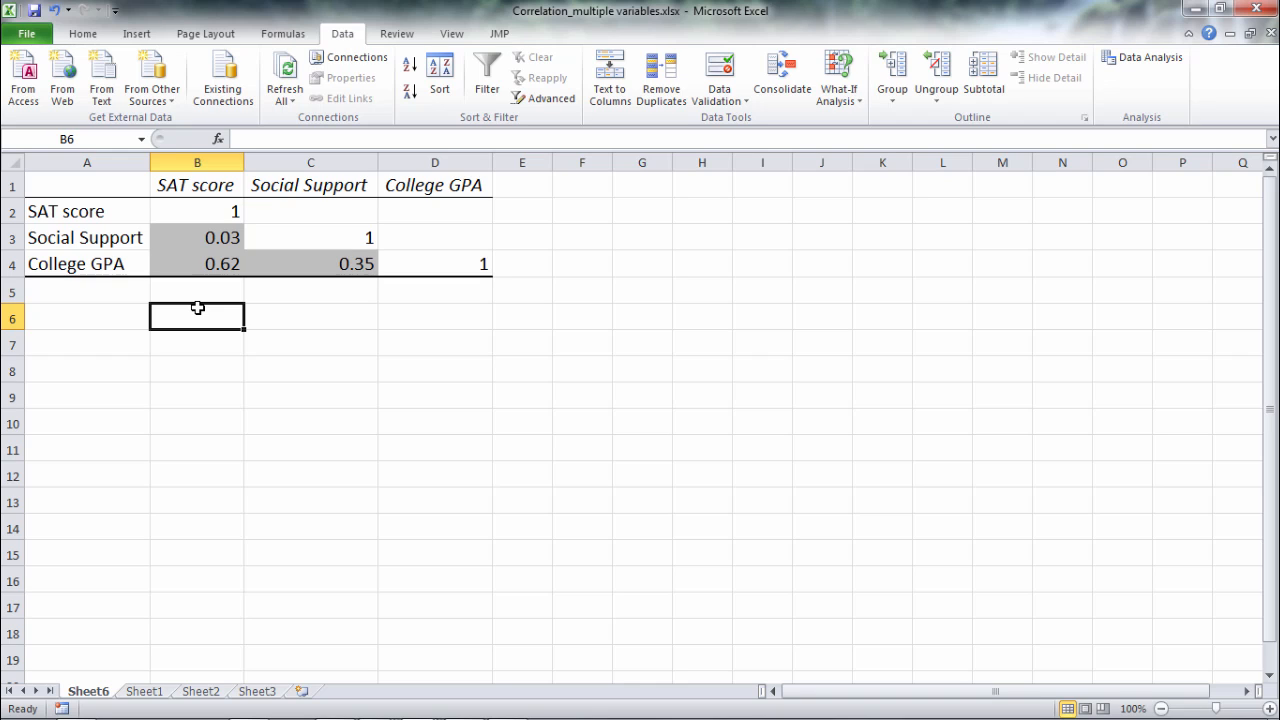
left_click(310, 264)
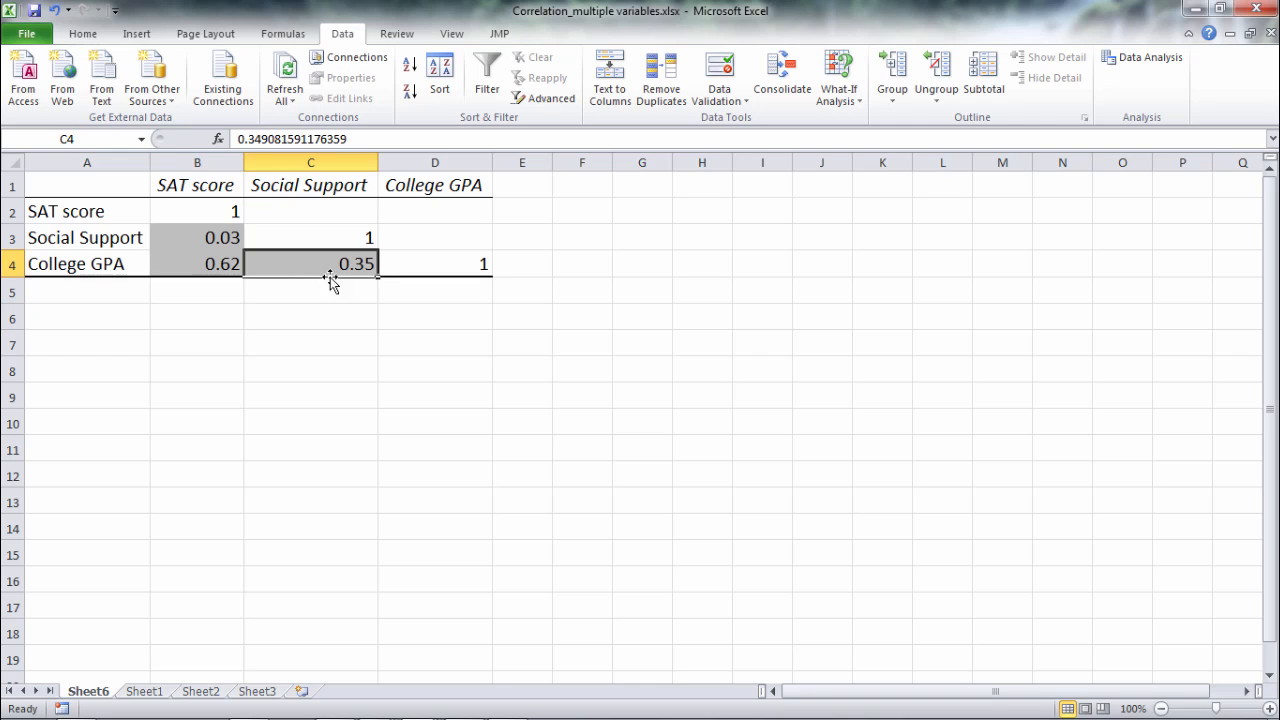
mouse_move(368, 292)
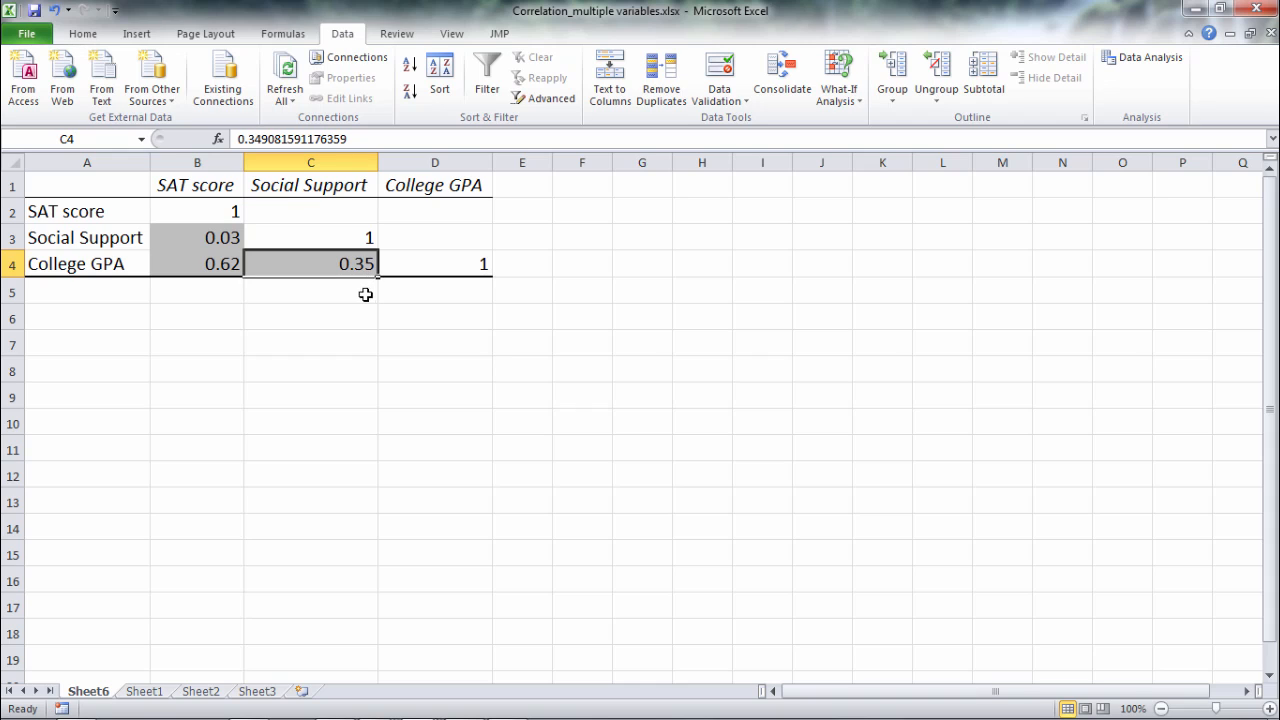
mouse_move(320, 196)
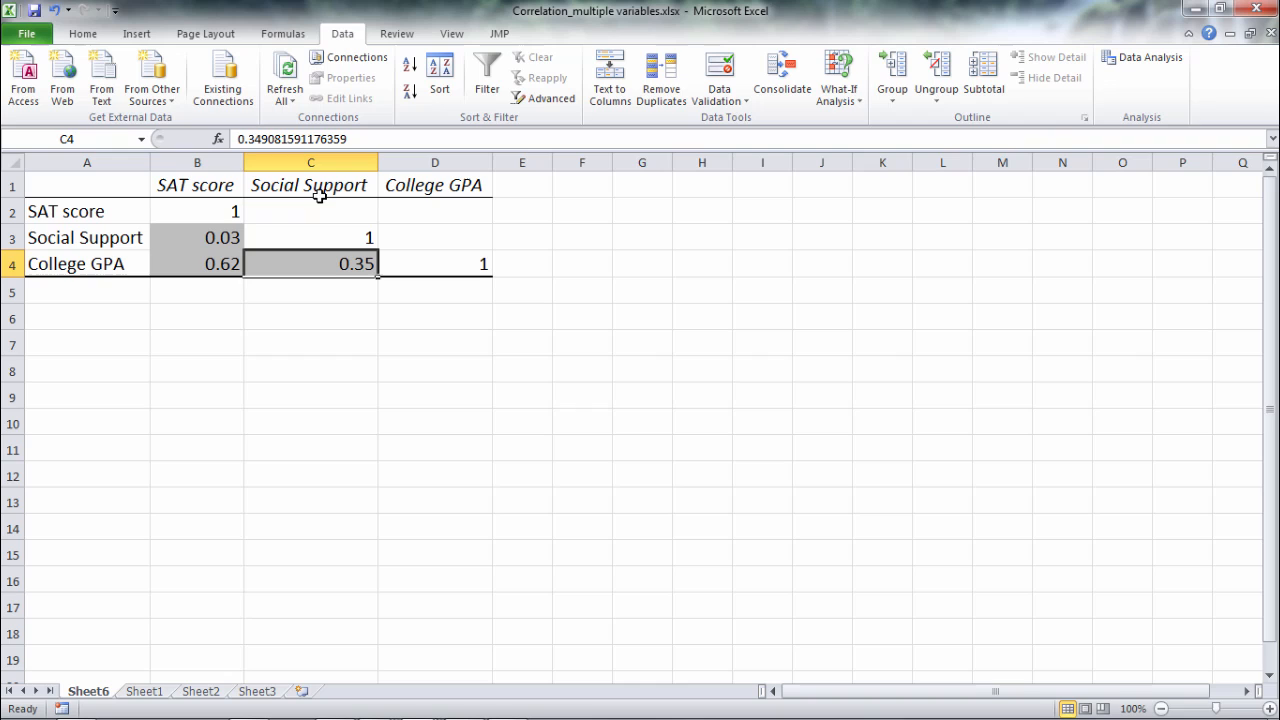
mouse_move(308, 290)
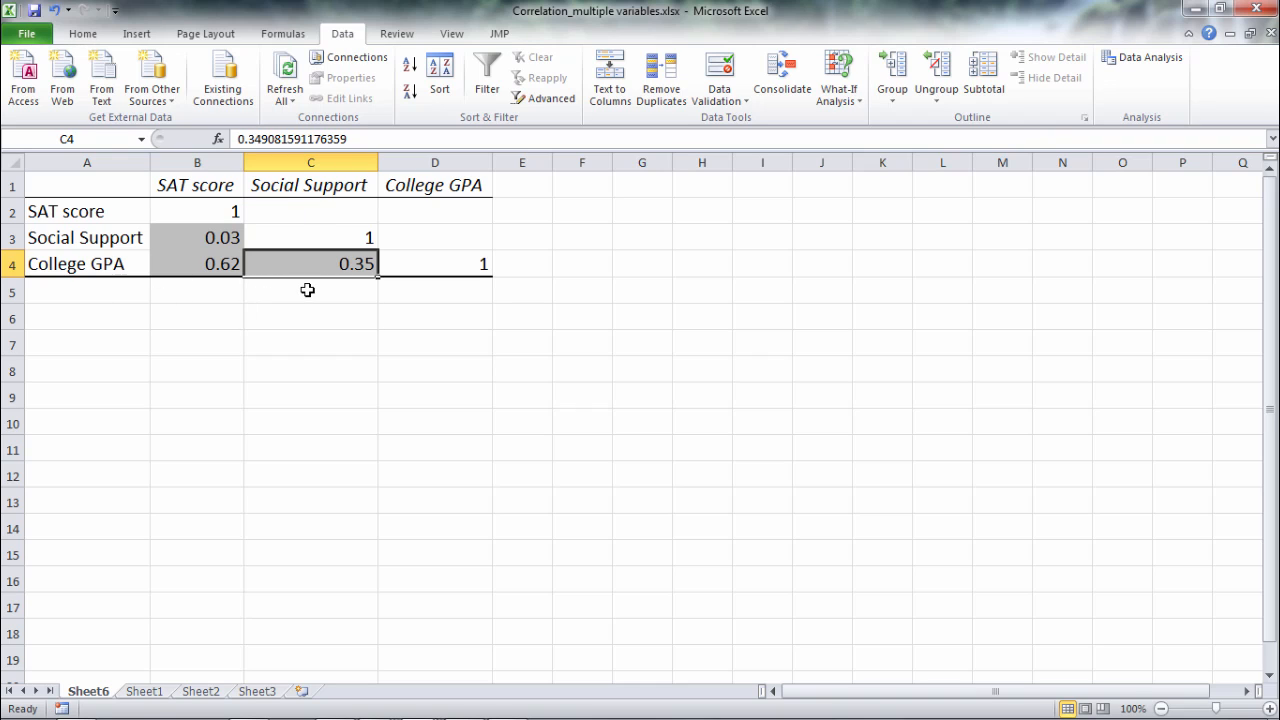